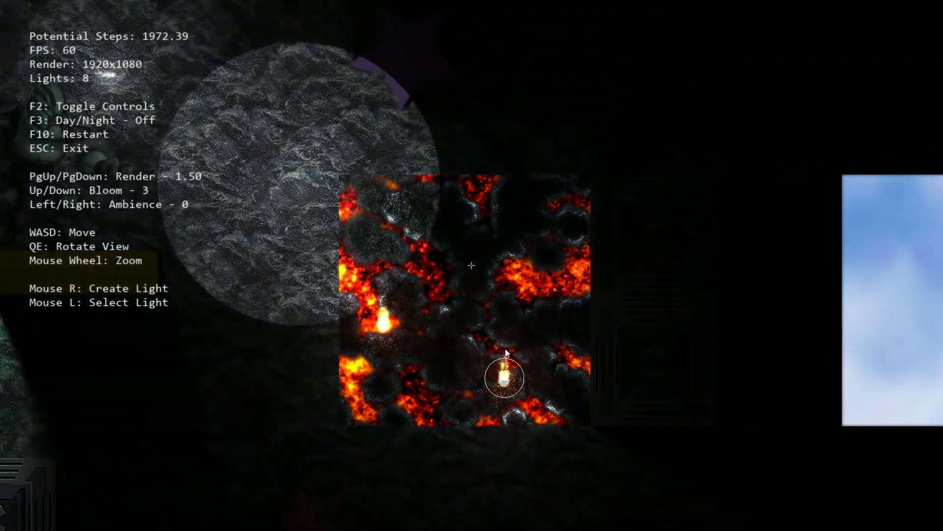
- Toggle the day/night cycle on and back off, then step the render scale down once
{"action": "key", "text": "Right"}
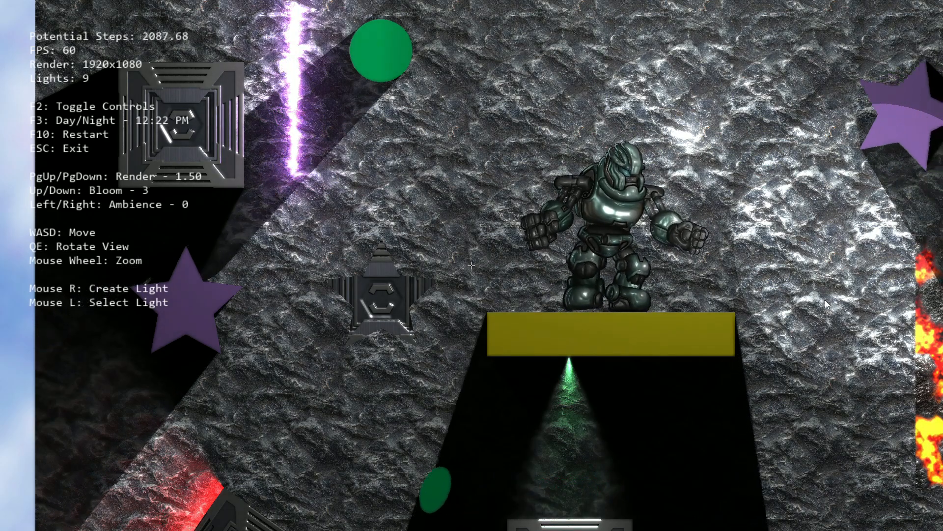
{"action": "key", "text": "f3"}
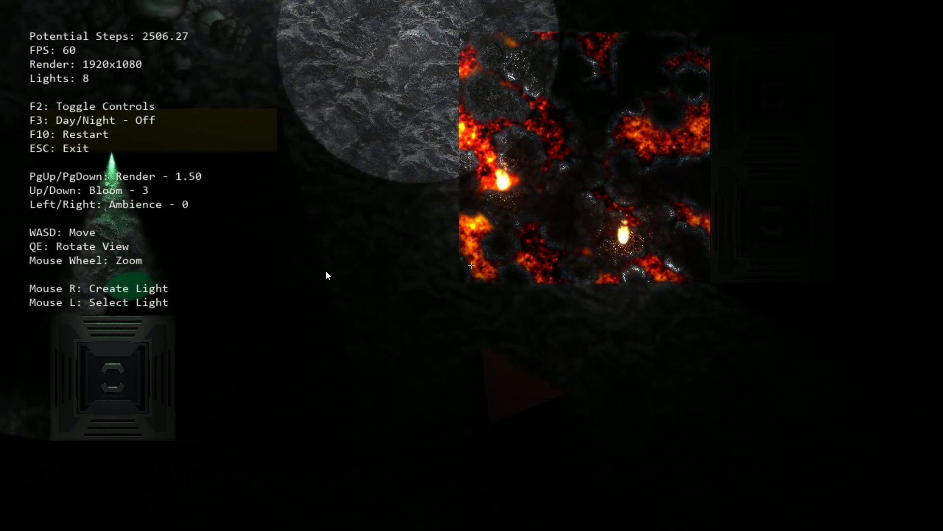
{"action": "key", "text": "PageDown"}
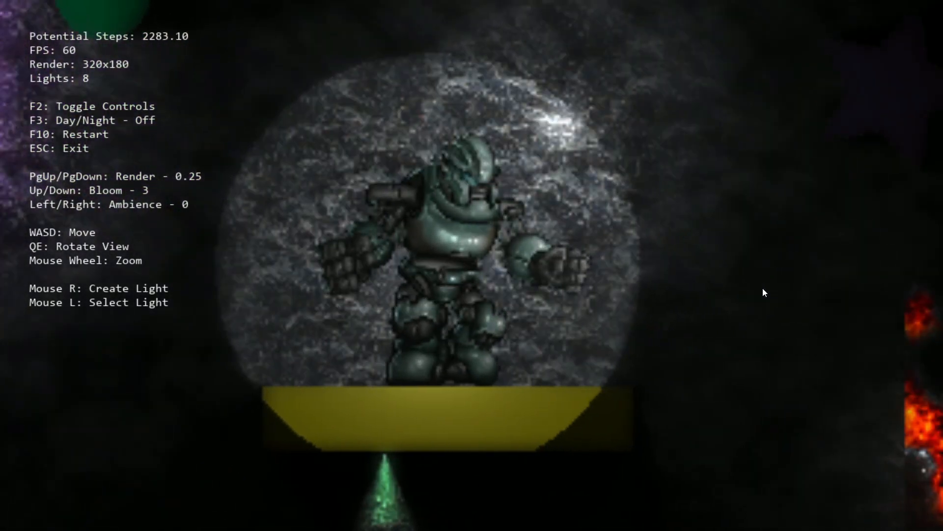
- Raise the render scale from 0.25 up to 2, rendering the robot scene at 2560x1440
{"action": "key", "text": "pageup"}
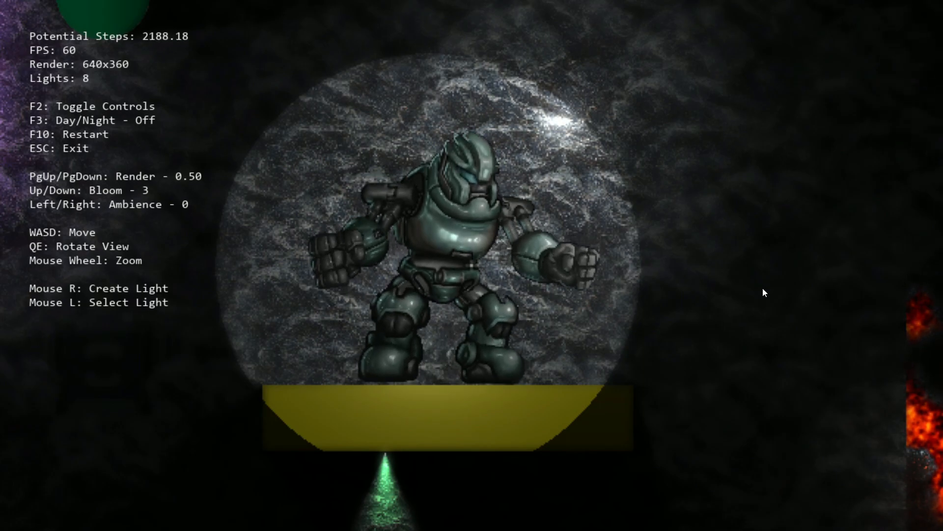
{"action": "key", "text": "PageUp"}
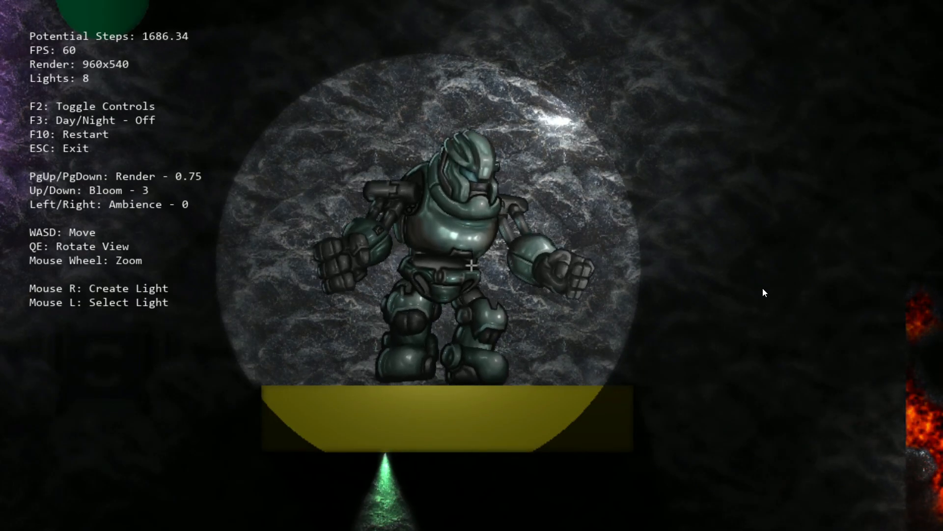
{"action": "key", "text": "pageup"}
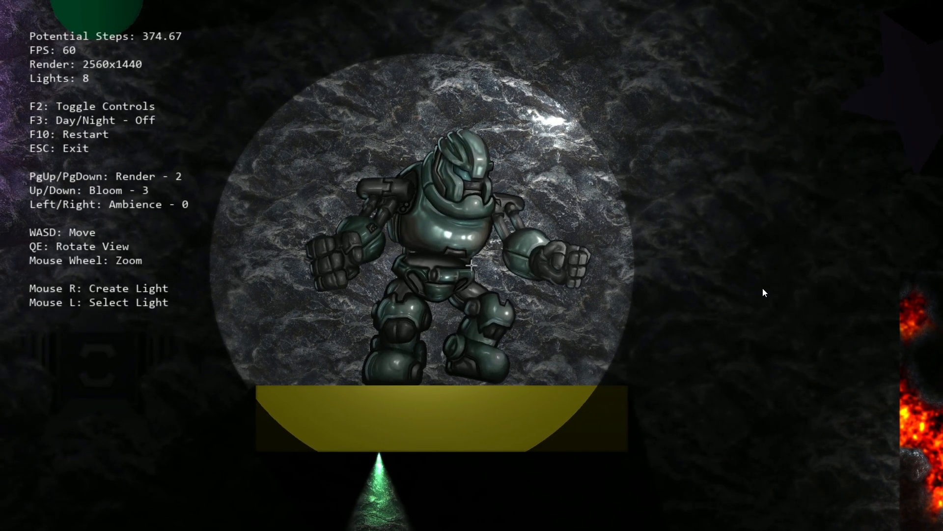
{"action": "key", "text": "PageUp"}
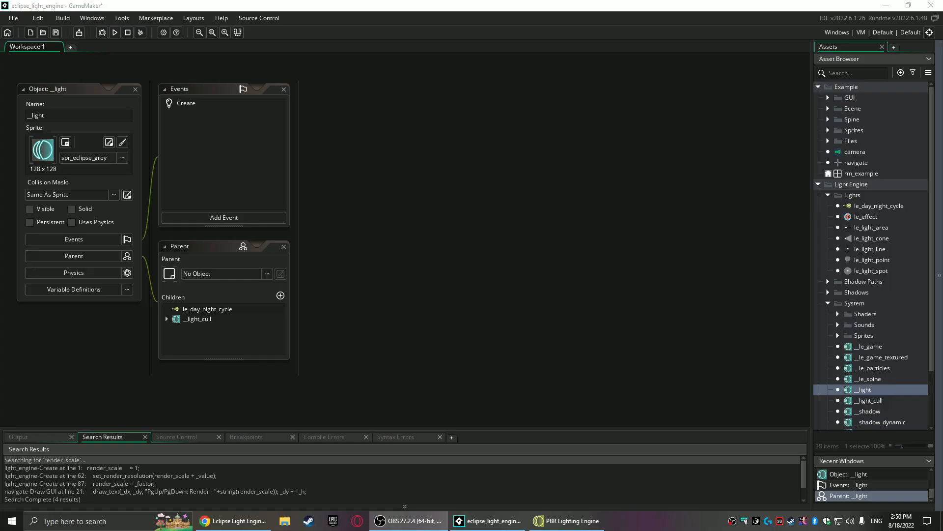
{"action": "mouse_move", "coordinate": [392, 266]}
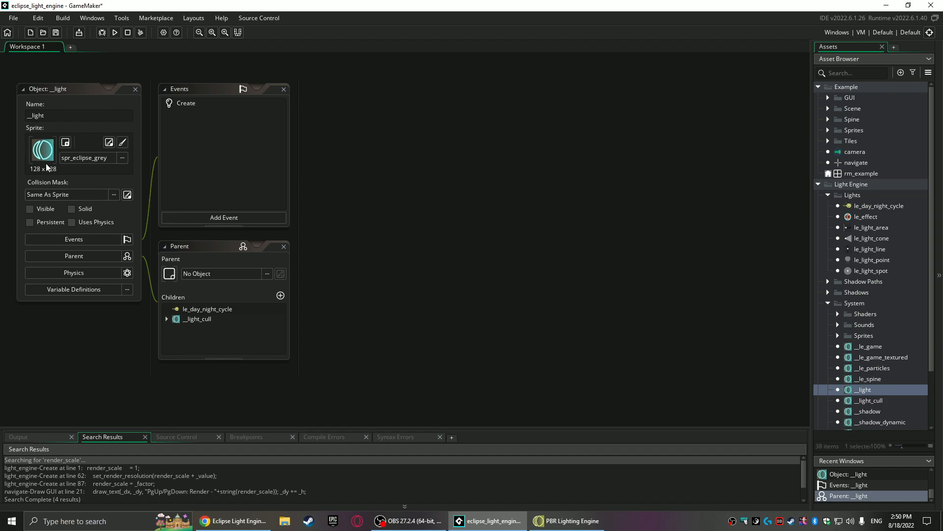
{"action": "mouse_move", "coordinate": [353, 127]}
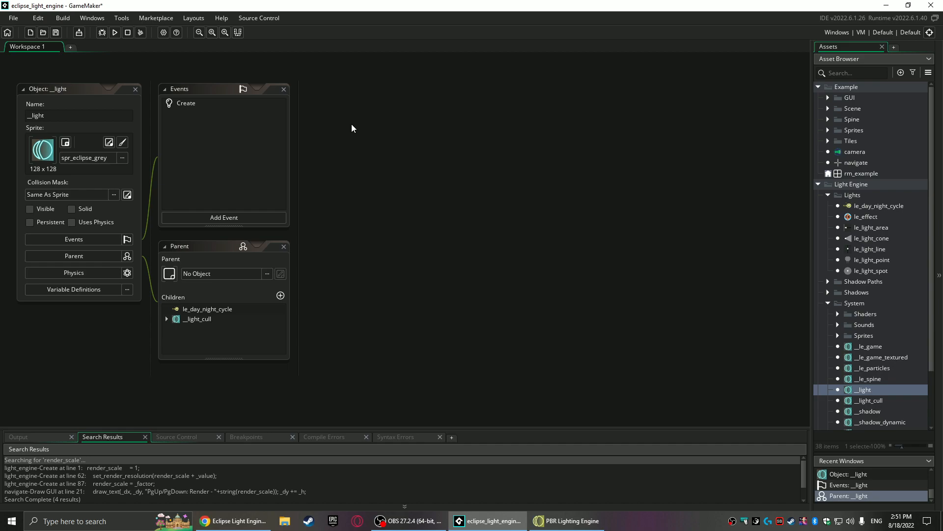
{"action": "mouse_move", "coordinate": [403, 163]}
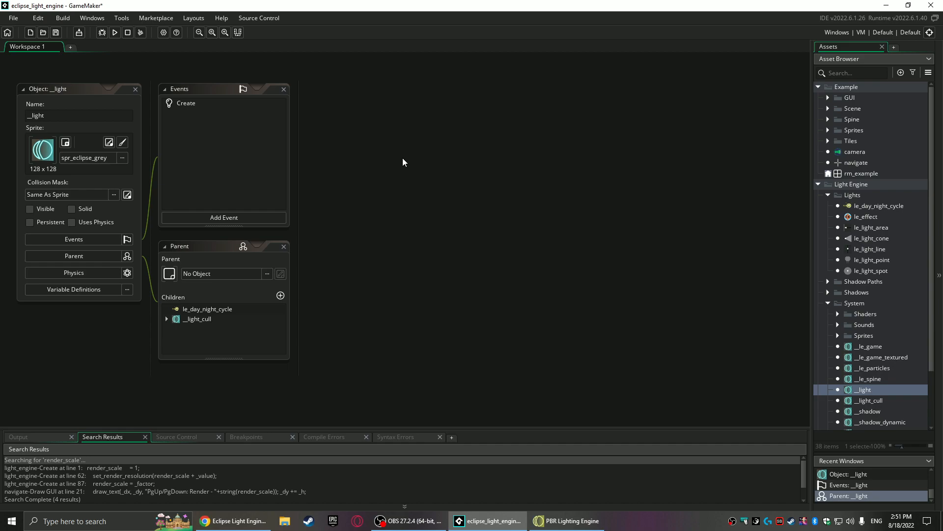
{"action": "mouse_move", "coordinate": [491, 214]}
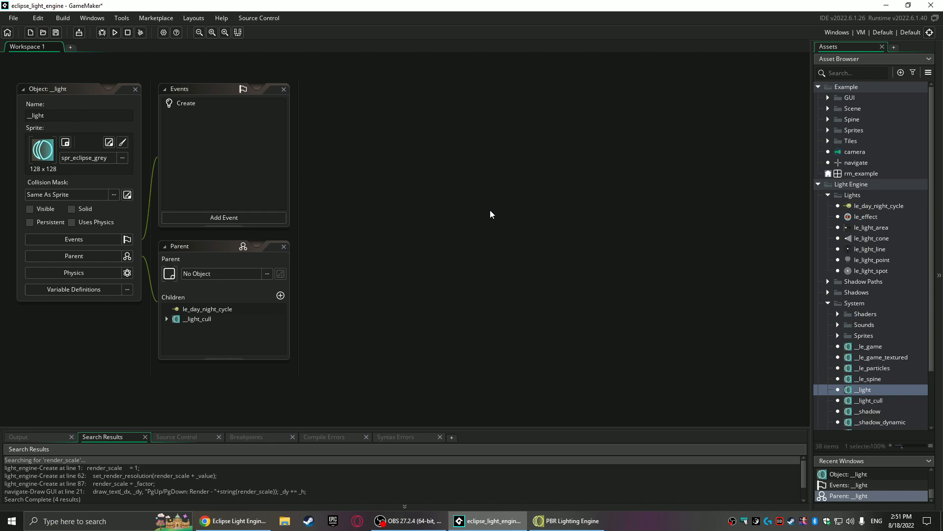
- Show the __light object's variable definitions: z, intensity, falloff, radius, width and arc
{"action": "left_click", "coordinate": [73, 289]}
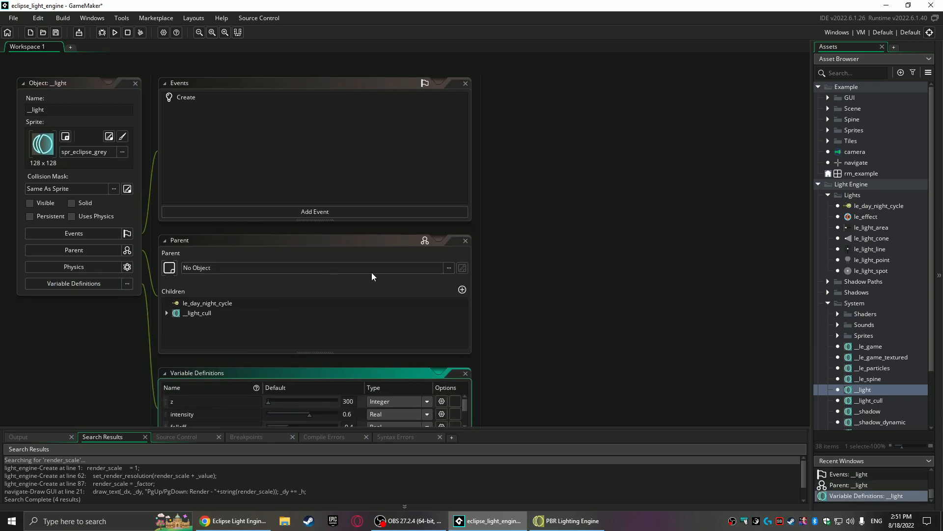
{"action": "scroll", "scroll_direction": "down", "scroll_amount": 3}
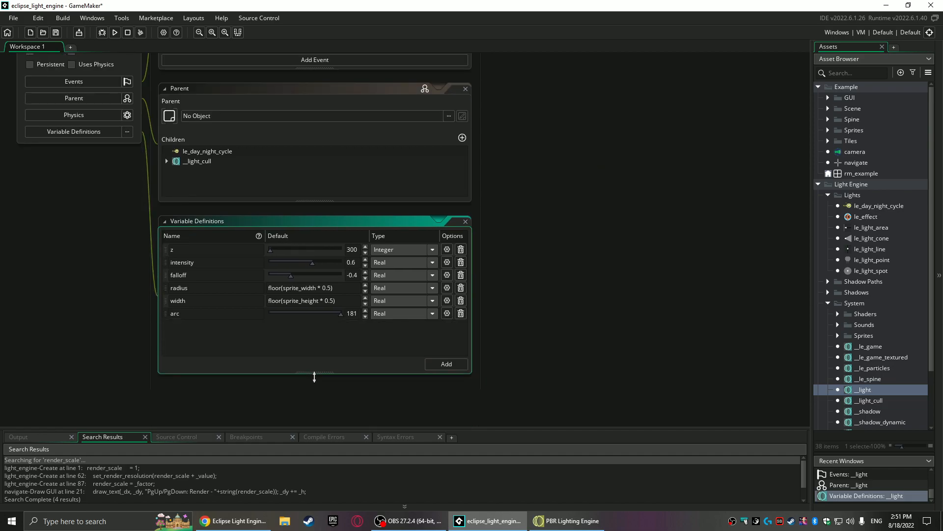
{"action": "mouse_move", "coordinate": [547, 299]}
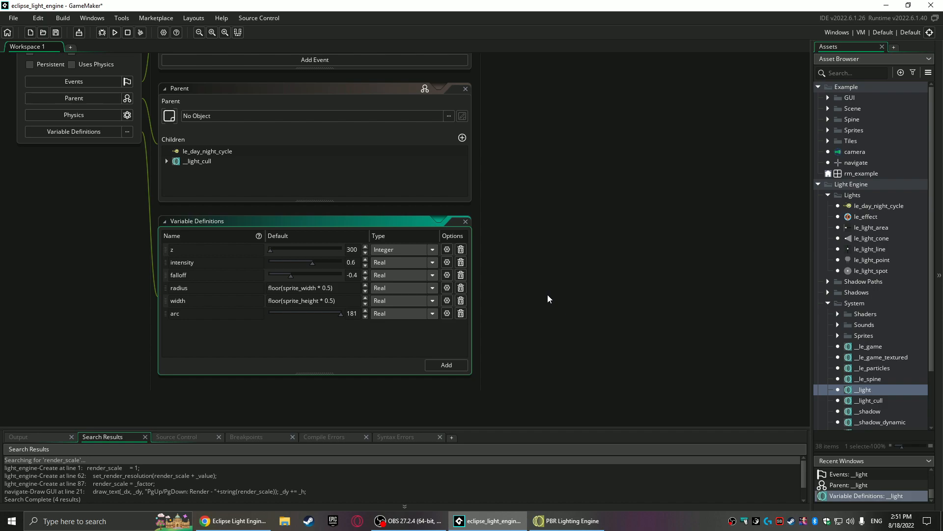
{"action": "mouse_move", "coordinate": [76, 288]}
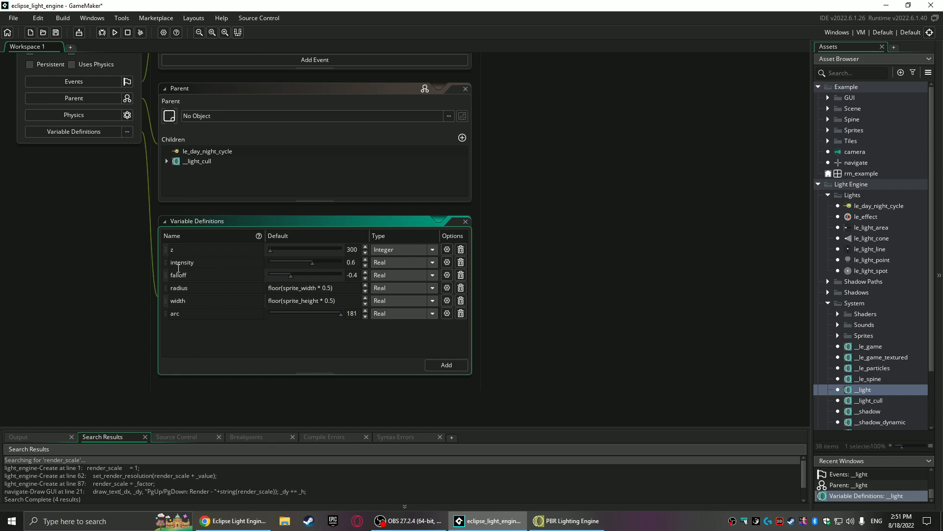
{"action": "mouse_move", "coordinate": [144, 330]}
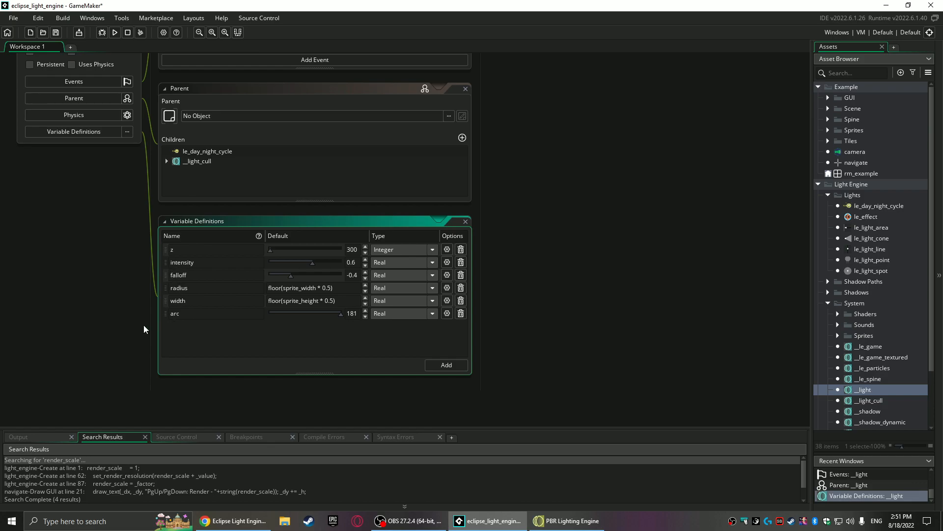
{"action": "mouse_move", "coordinate": [55, 334]}
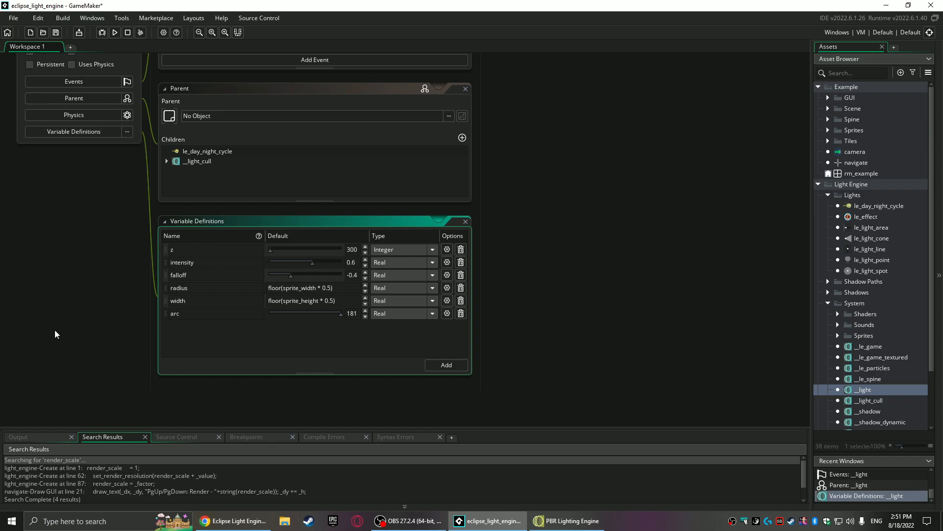
{"action": "mouse_move", "coordinate": [570, 256]}
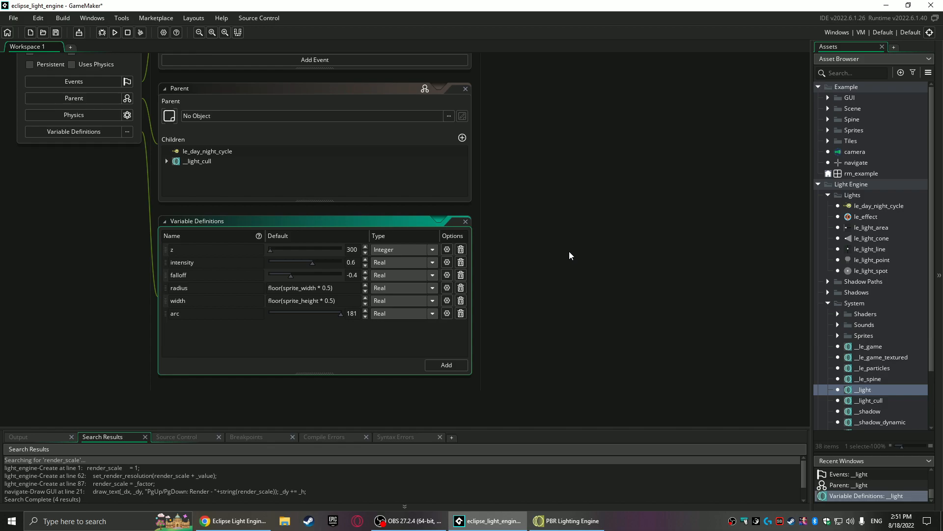
{"action": "mouse_move", "coordinate": [572, 253]}
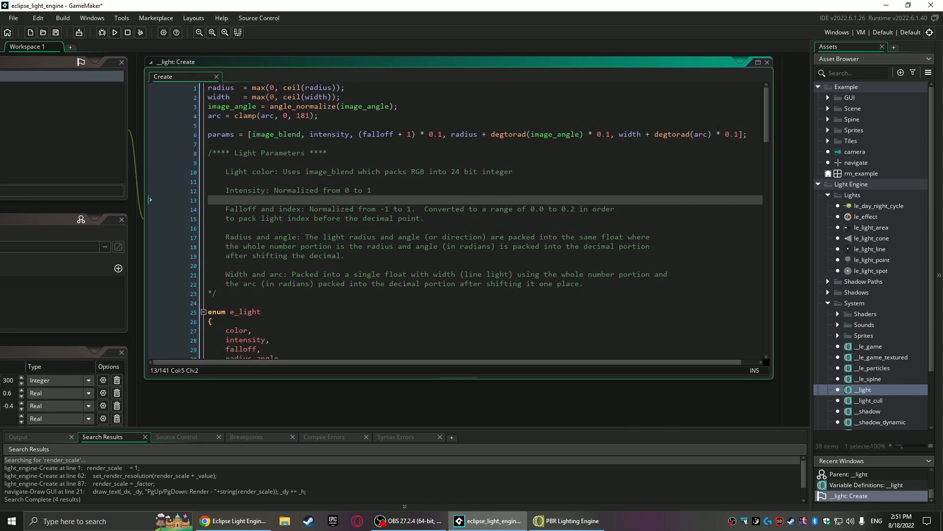
- Scroll through the __light Create event code past the parameter notes, e_light enum and set_z functions
{"action": "scroll", "scroll_direction": "down", "scroll_amount": 3}
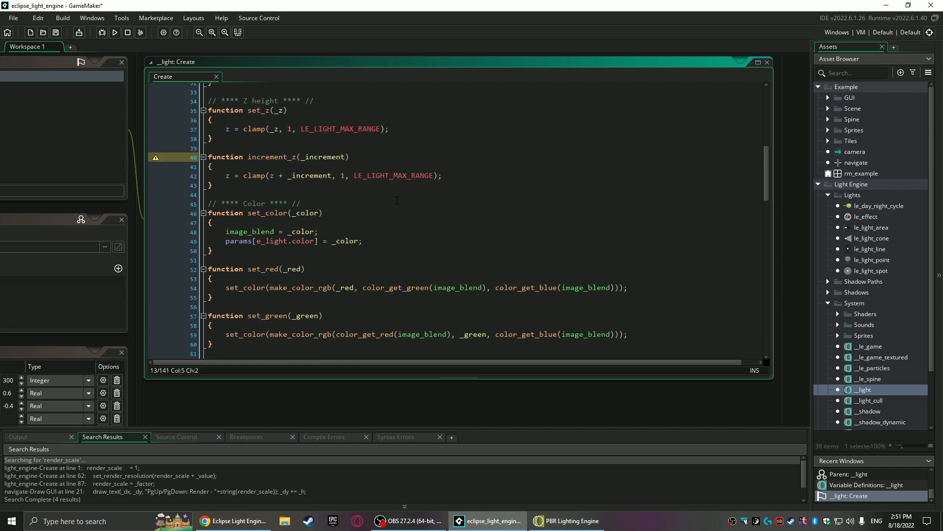
{"action": "scroll", "scroll_direction": "down", "scroll_amount": 3}
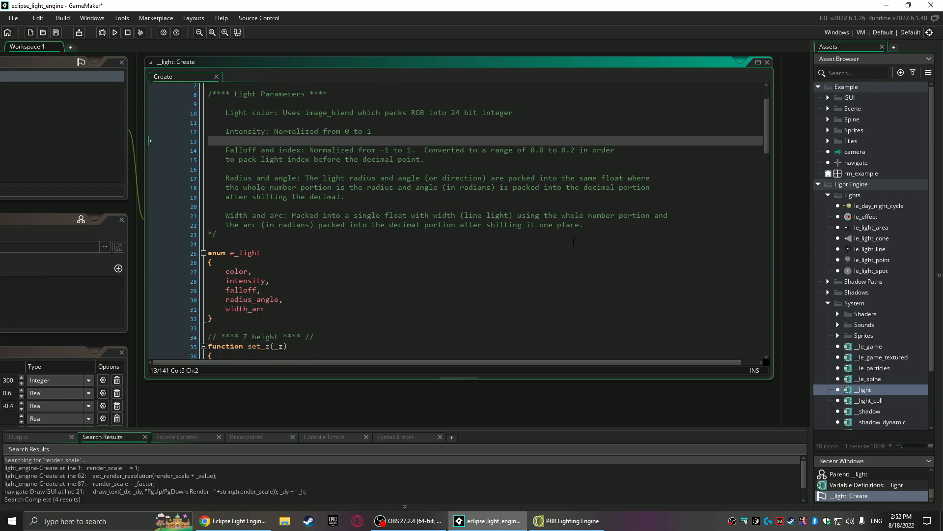
{"action": "scroll", "scroll_direction": "down", "scroll_amount": 3}
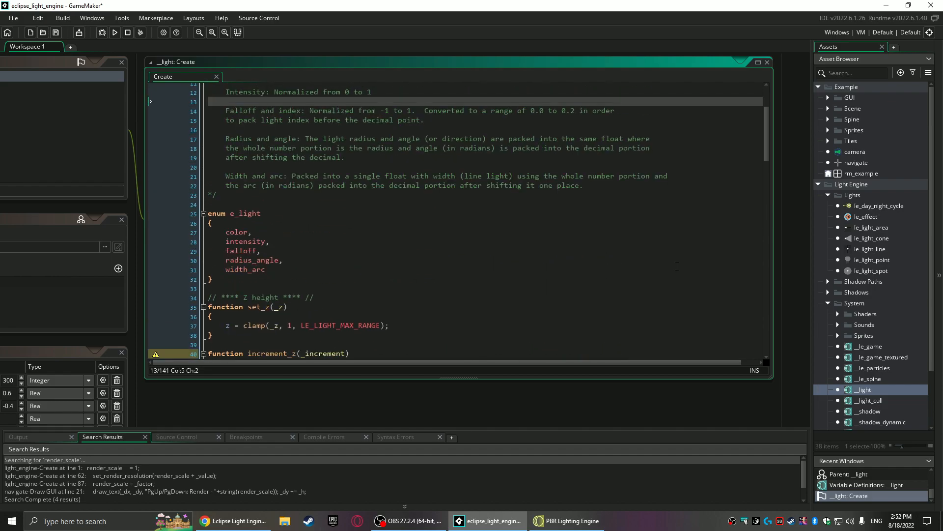
{"action": "scroll", "scroll_direction": "down", "scroll_amount": 3}
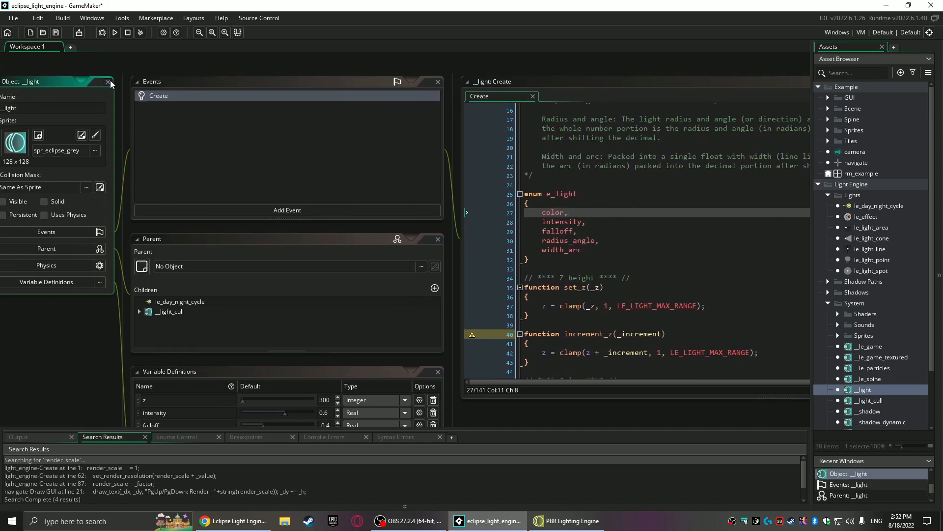
- Open le_light_cone, le_light_point and le_light_spot, showing each inherits from __light_cull
{"action": "double_click", "coordinate": [872, 227]}
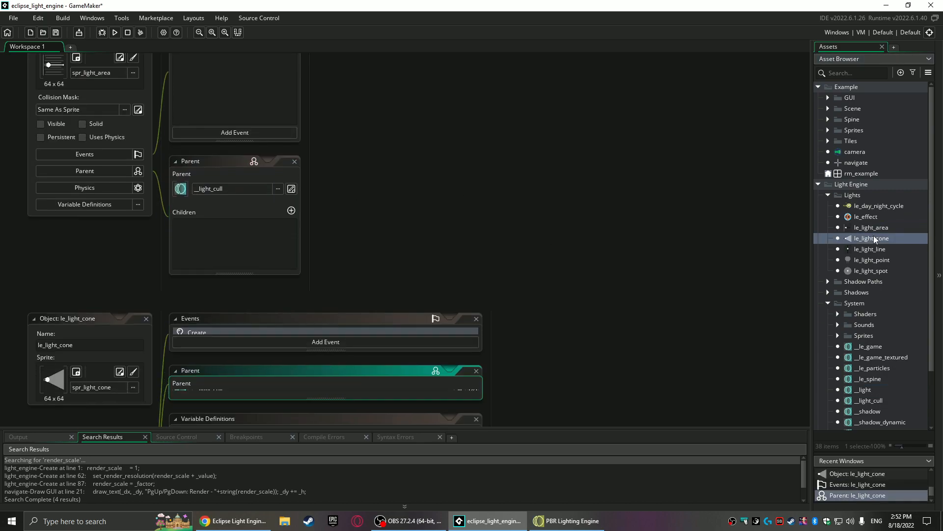
{"action": "left_click", "coordinate": [870, 248]}
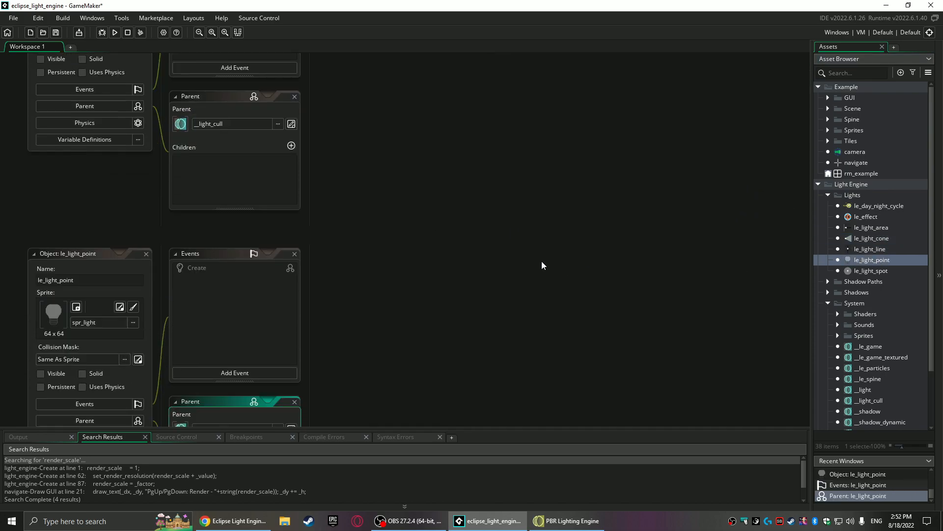
{"action": "left_click", "coordinate": [870, 271]}
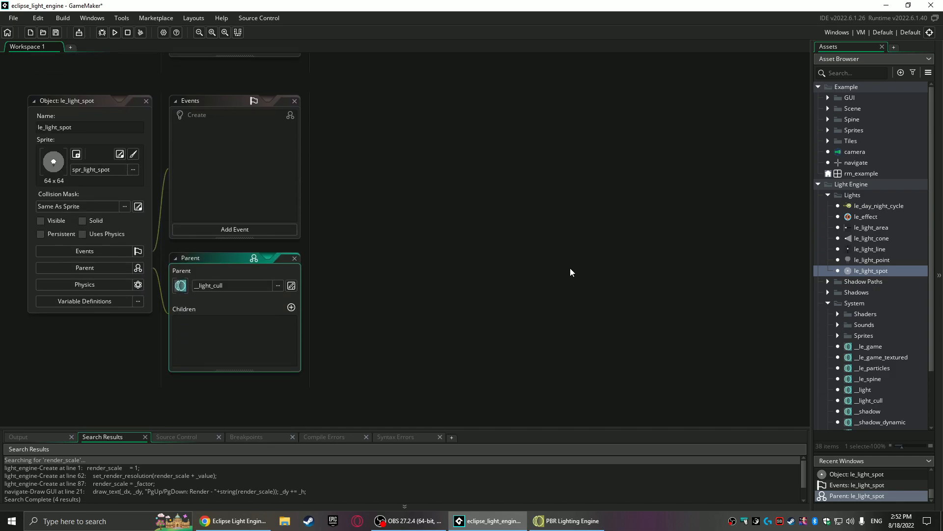
- Open rm_example, inspect the le_light_spot instance on the lighting layer and its variables, then rerun the demo
{"action": "double_click", "coordinate": [861, 173]}
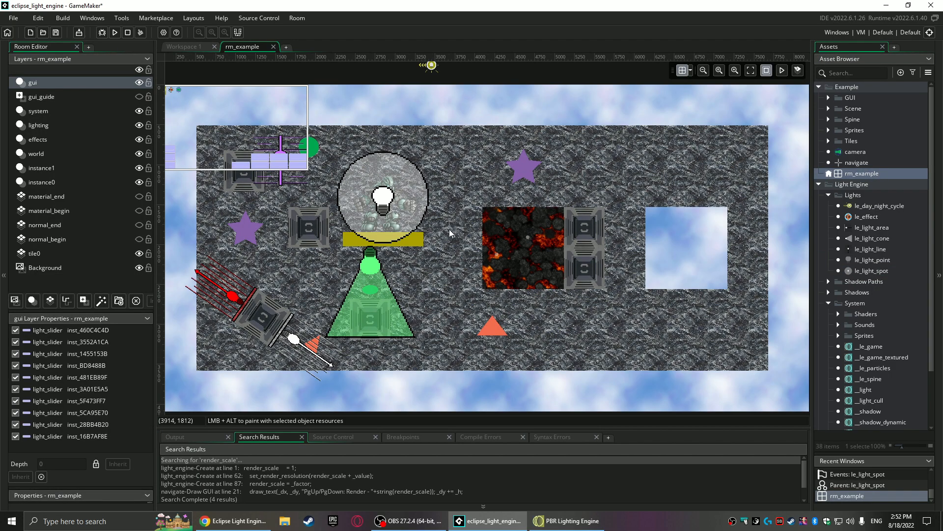
{"action": "left_click", "coordinate": [39, 125]}
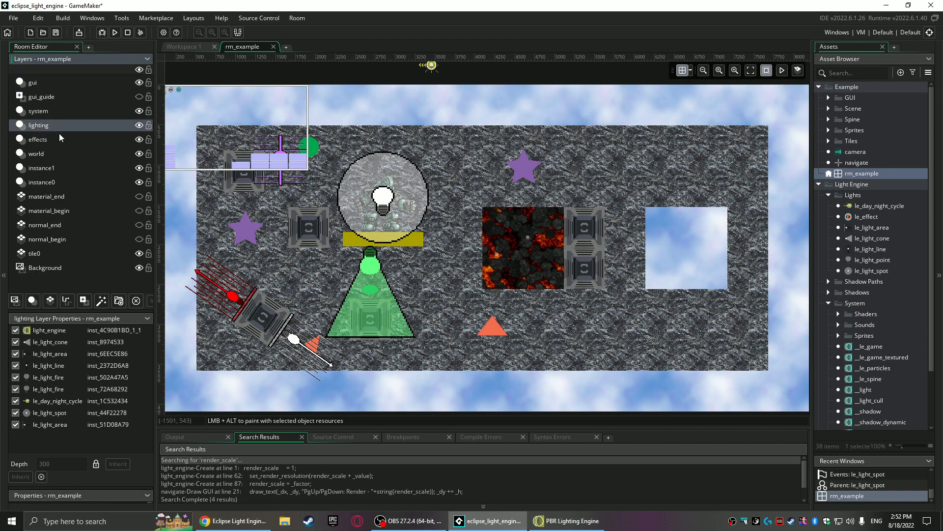
{"action": "left_click", "coordinate": [382, 193]}
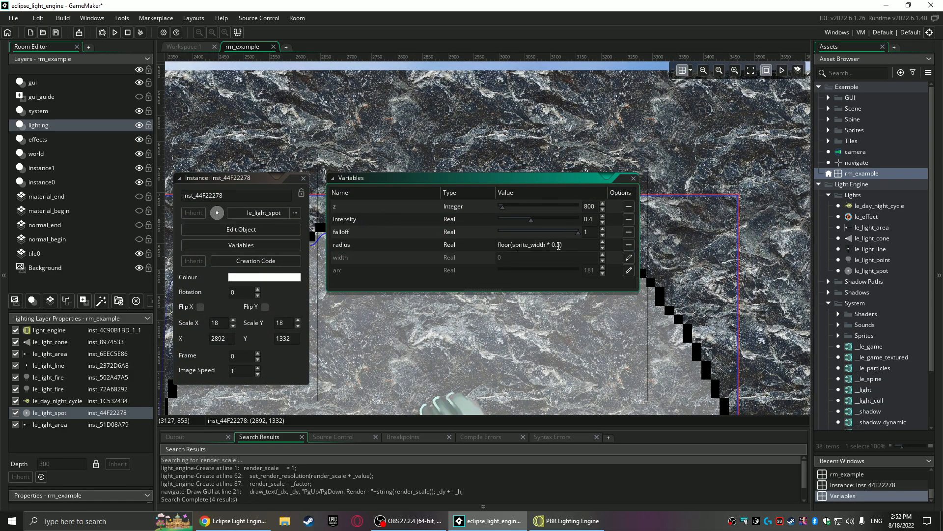
{"action": "left_click", "coordinate": [533, 245]}
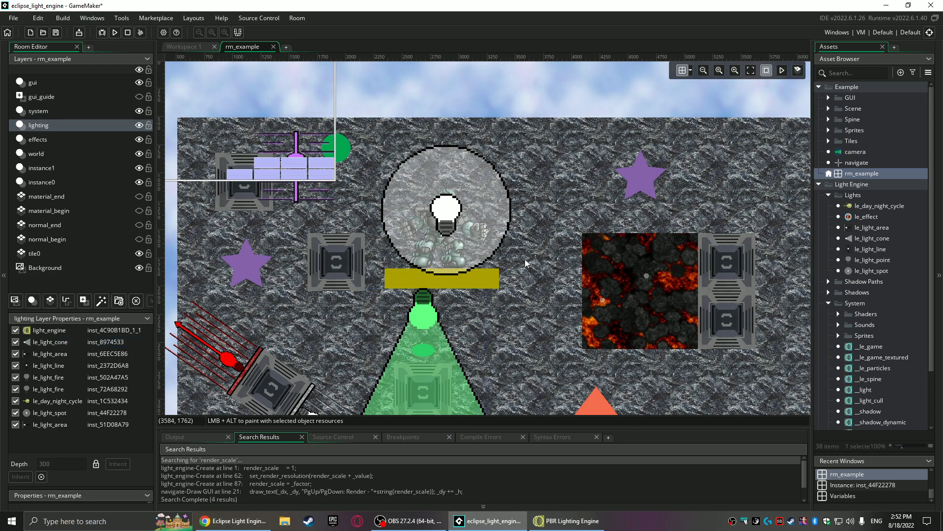
{"action": "left_click", "coordinate": [445, 210]}
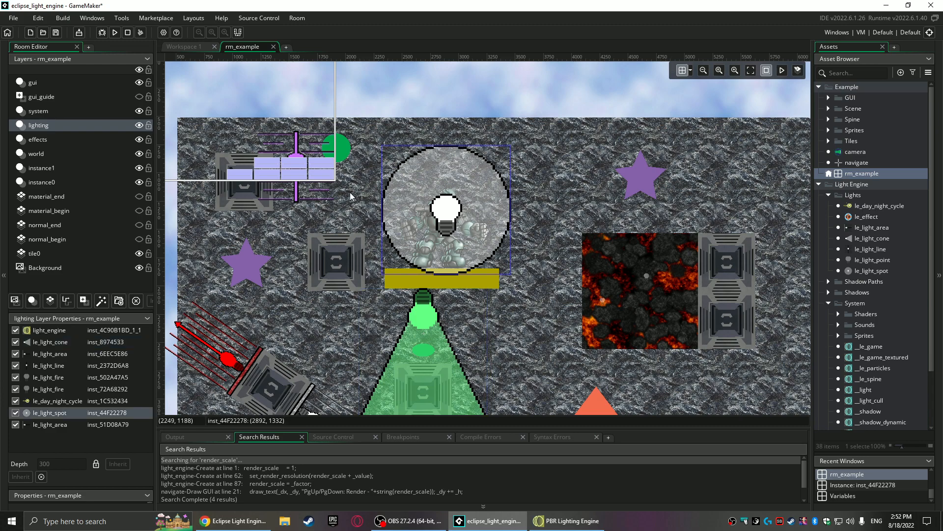
{"action": "double_click", "coordinate": [873, 270]}
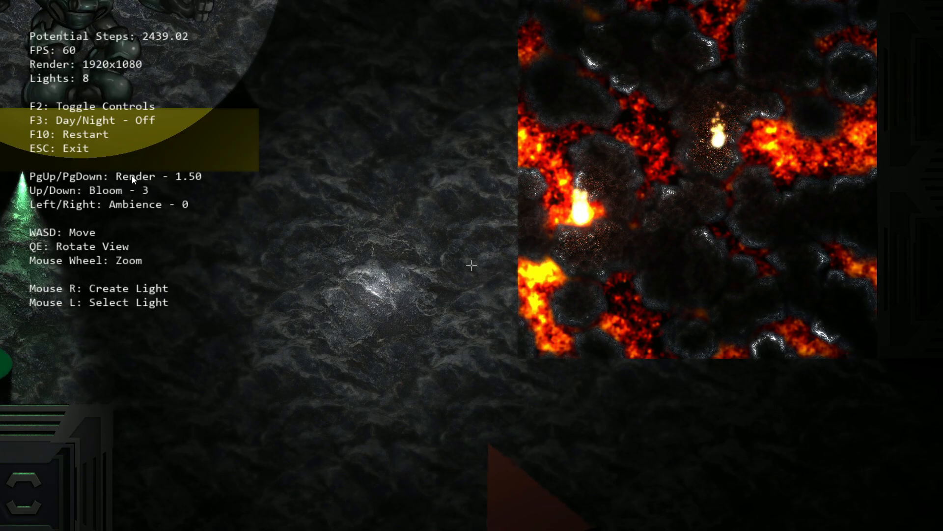
- Select the rock light and sweep its intensity and radius, settling near intensity 0.7 and radius 890
{"action": "left_click", "coordinate": [380, 270]}
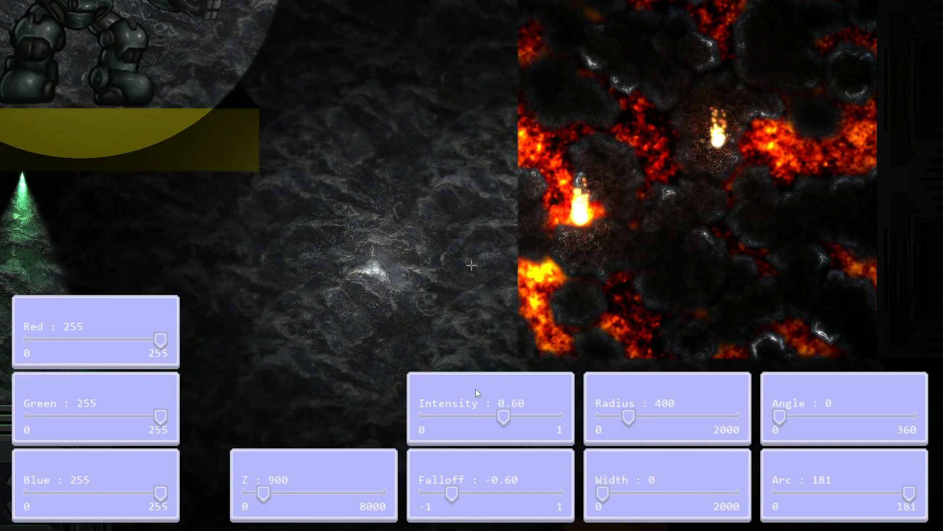
{"action": "left_click_drag", "start_coordinate": [502, 416], "coordinate": [524, 416]}
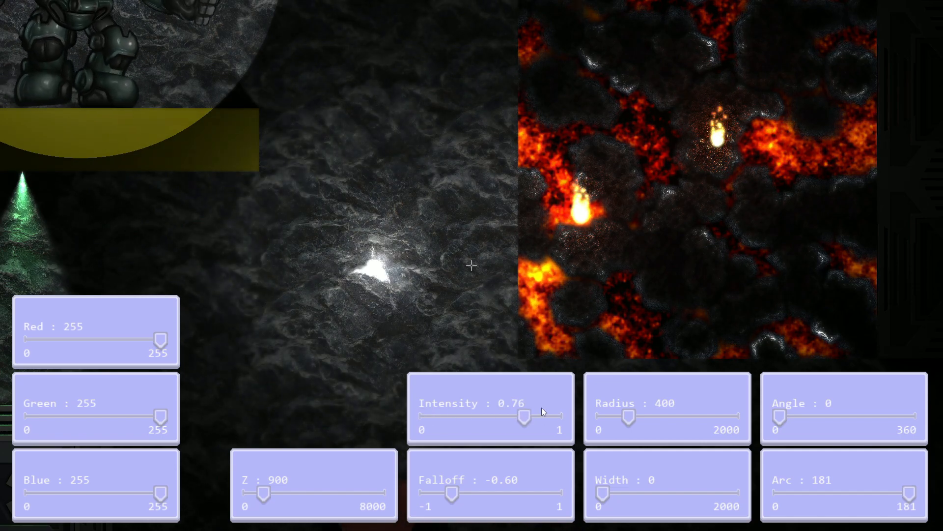
{"action": "left_click_drag", "start_coordinate": [524, 416], "coordinate": [494, 416]}
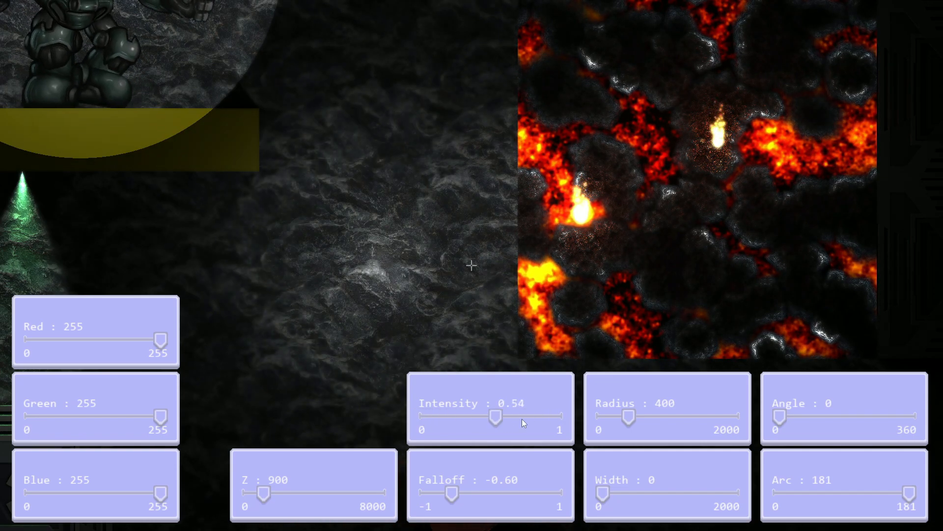
{"action": "left_click_drag", "start_coordinate": [494, 415], "coordinate": [554, 414]}
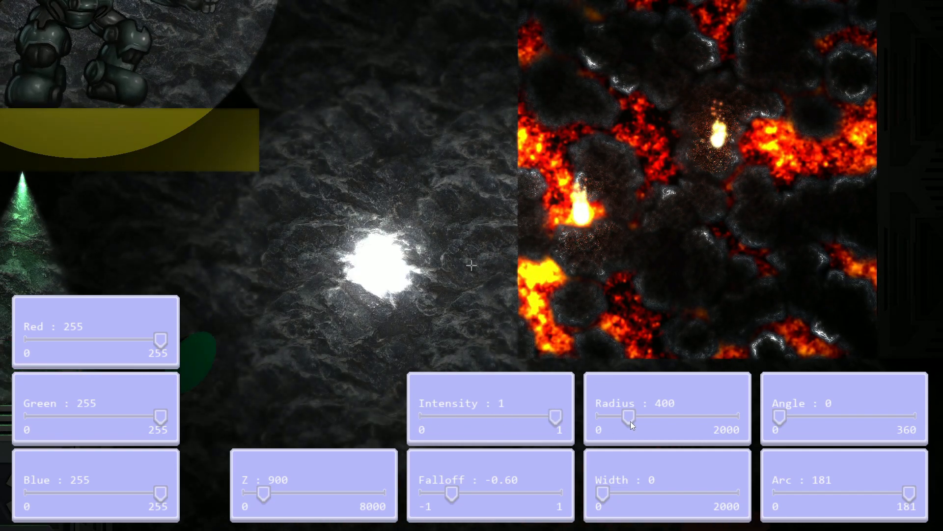
{"action": "left_click_drag", "start_coordinate": [628, 417], "coordinate": [733, 416]}
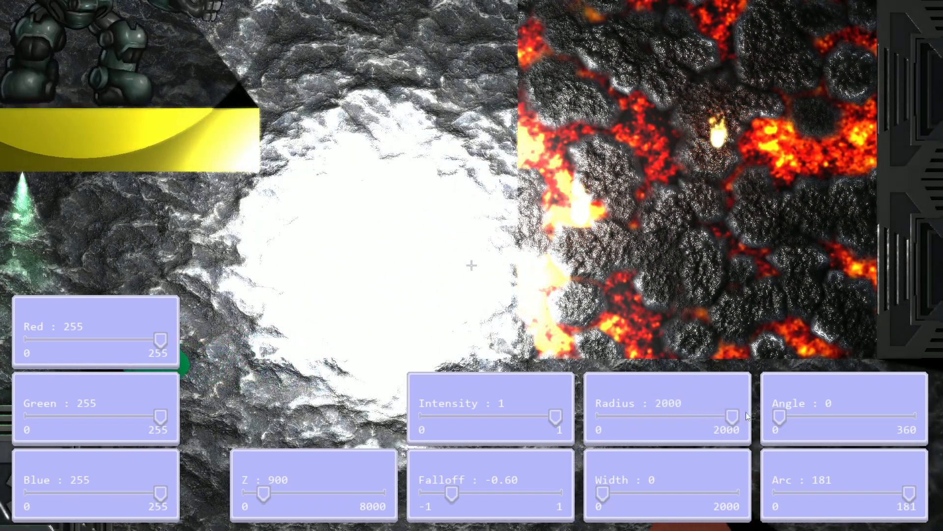
{"action": "left_click_drag", "start_coordinate": [733, 416], "coordinate": [612, 416]}
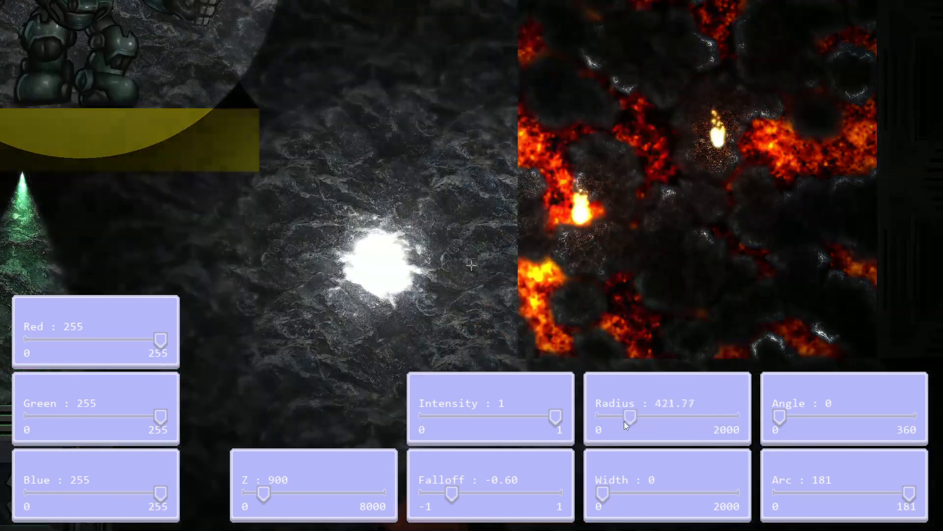
{"action": "left_click_drag", "start_coordinate": [629, 416], "coordinate": [620, 422]}
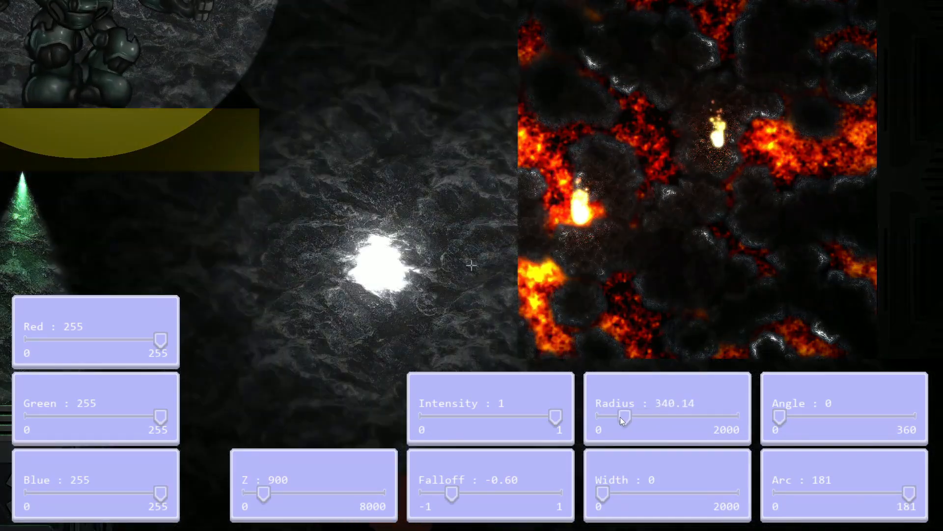
{"action": "left_click_drag", "start_coordinate": [621, 416], "coordinate": [628, 417]}
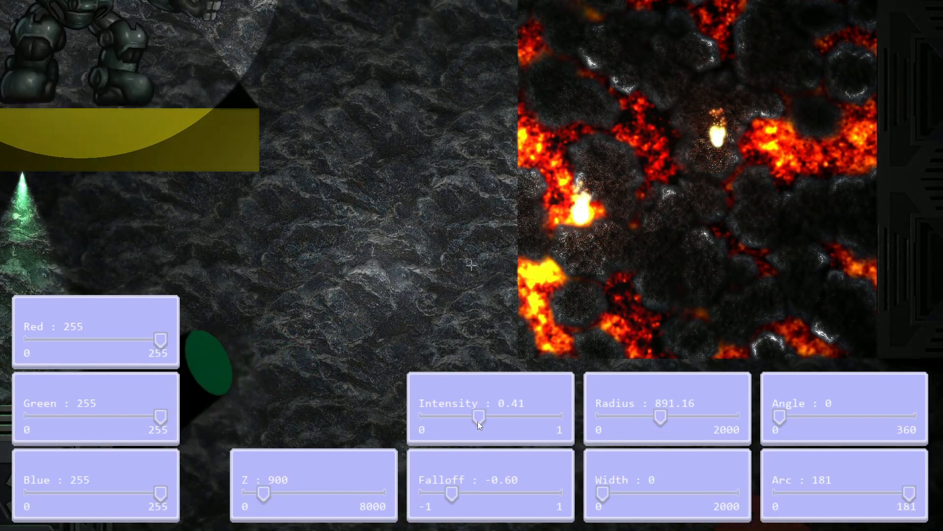
{"action": "left_click_drag", "start_coordinate": [477, 417], "coordinate": [515, 416]}
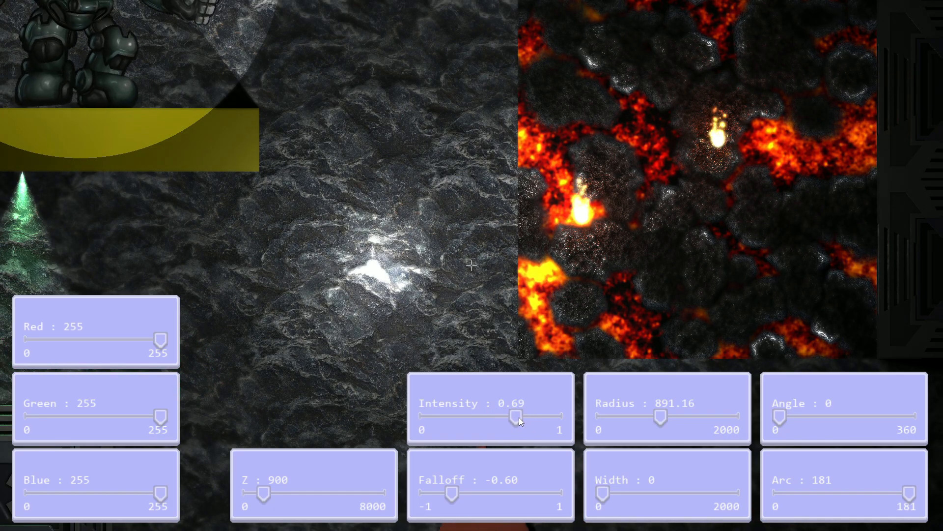
- Sweep the falloff between -1 and 1 with a small radius, ending at falloff 1 for a bright white glow
{"action": "left_click_drag", "start_coordinate": [442, 492], "coordinate": [482, 491]}
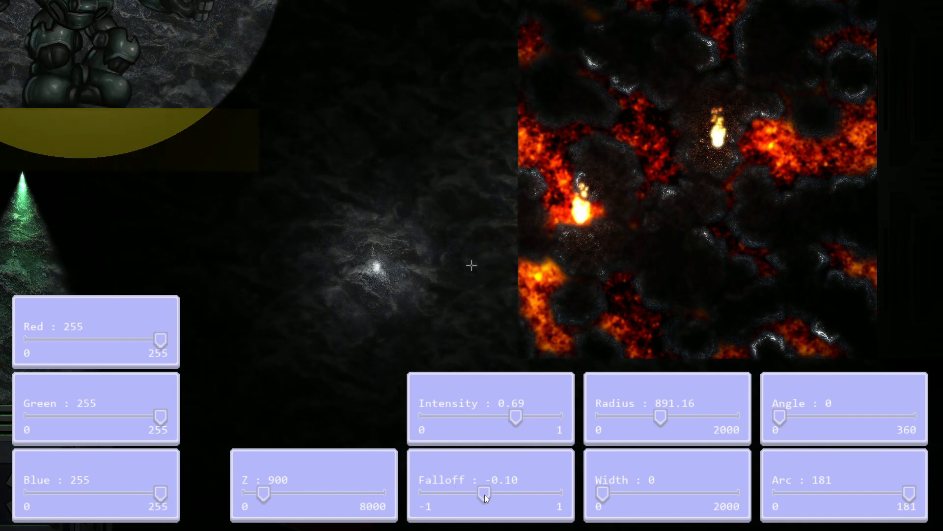
{"action": "left_click_drag", "start_coordinate": [485, 492], "coordinate": [448, 492]}
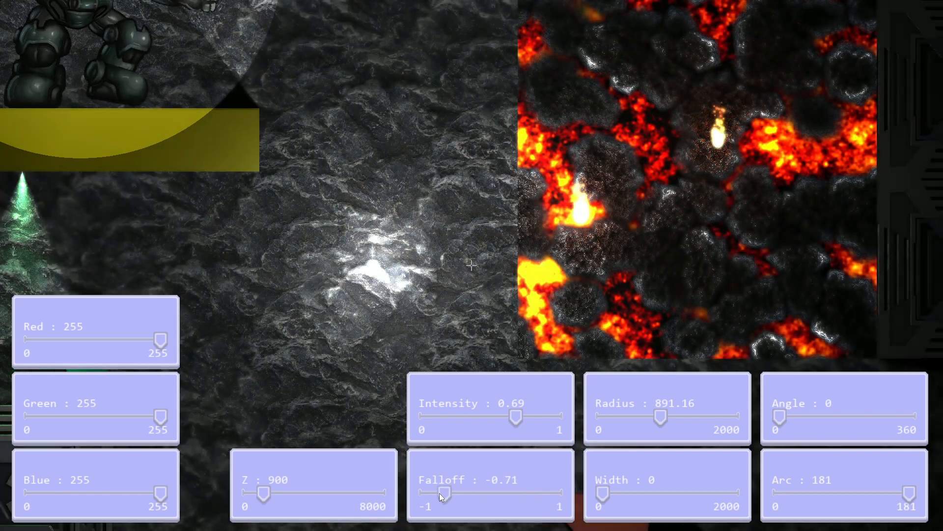
{"action": "left_click_drag", "start_coordinate": [444, 494], "coordinate": [553, 494]}
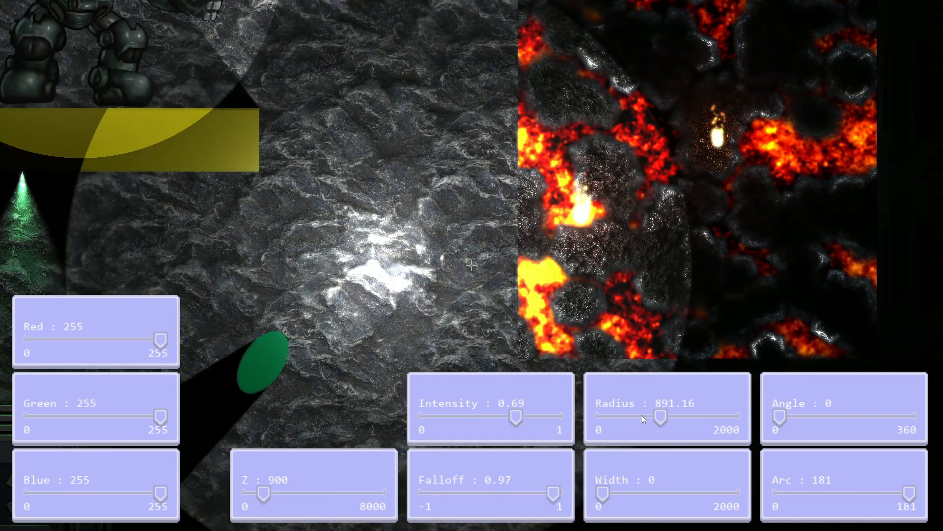
{"action": "left_click_drag", "start_coordinate": [661, 416], "coordinate": [617, 417]}
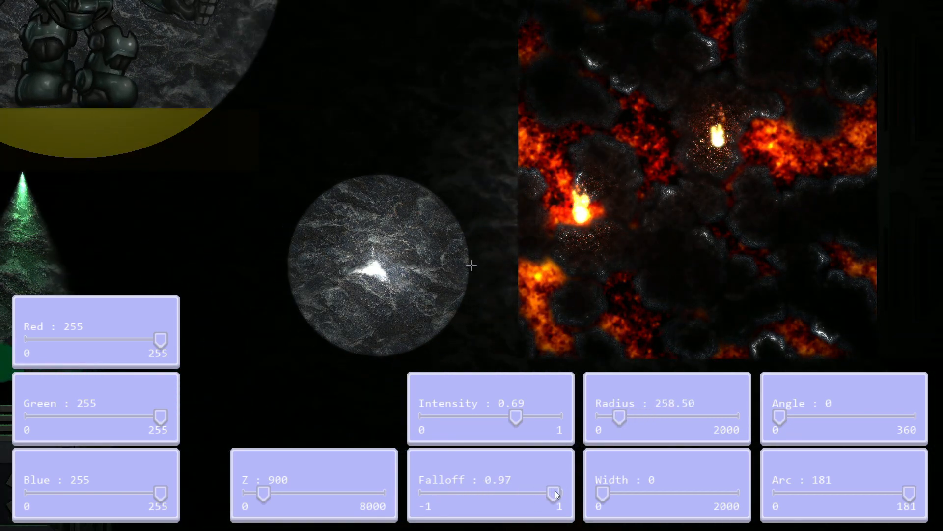
{"action": "left_click_drag", "start_coordinate": [545, 492], "coordinate": [428, 492]}
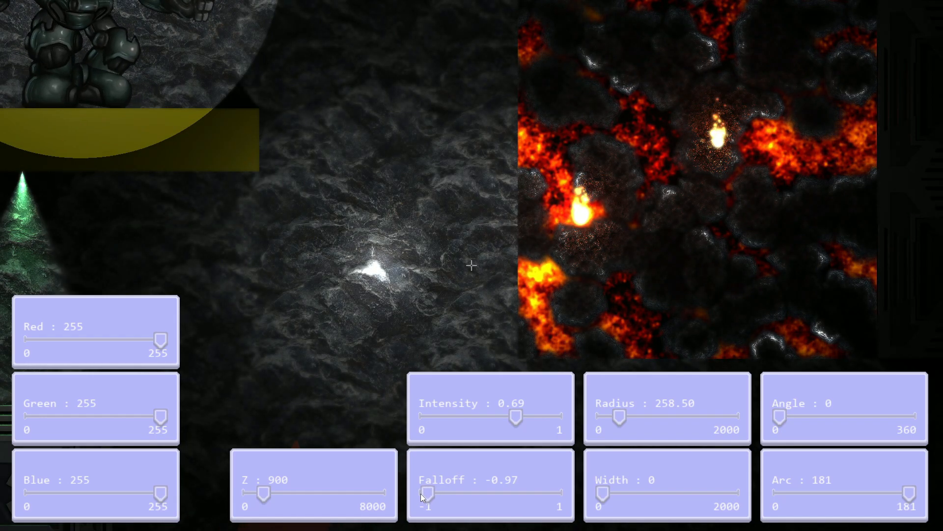
{"action": "left_click_drag", "start_coordinate": [427, 492], "coordinate": [431, 493]}
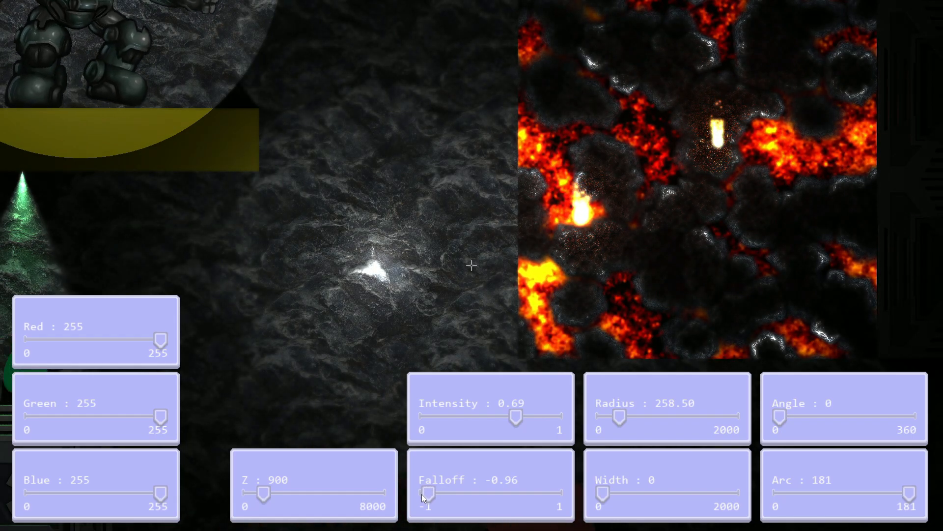
{"action": "left_click_drag", "start_coordinate": [425, 492], "coordinate": [470, 492]}
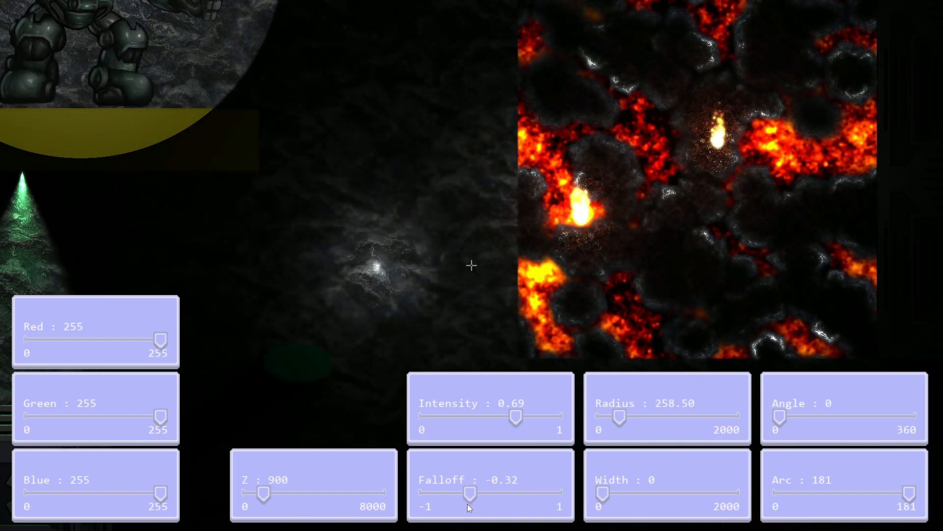
{"action": "left_click_drag", "start_coordinate": [470, 493], "coordinate": [434, 492]}
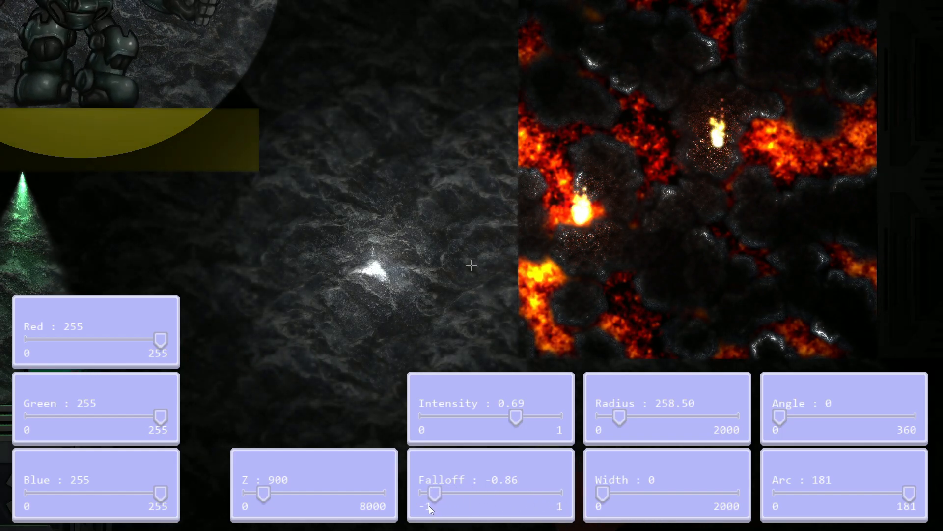
{"action": "left_click_drag", "start_coordinate": [432, 492], "coordinate": [530, 493]}
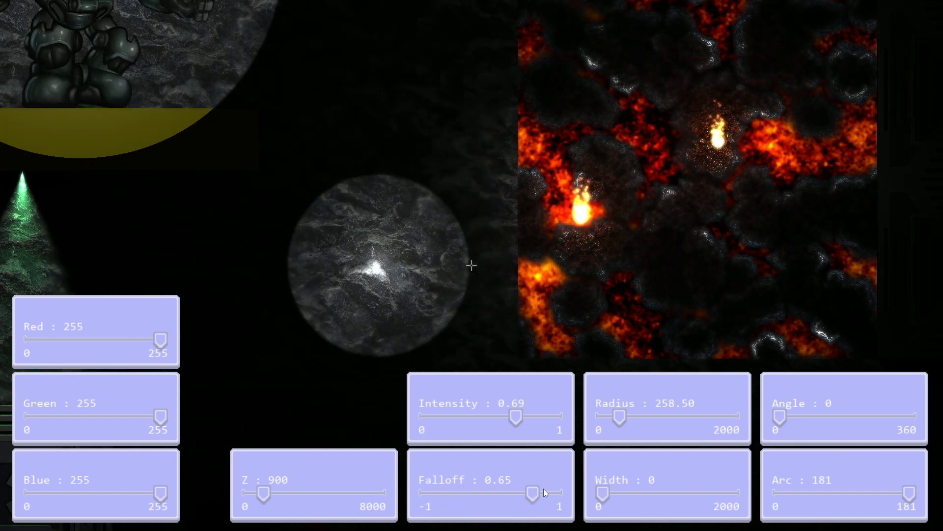
{"action": "left_click_drag", "start_coordinate": [528, 490], "coordinate": [554, 490]}
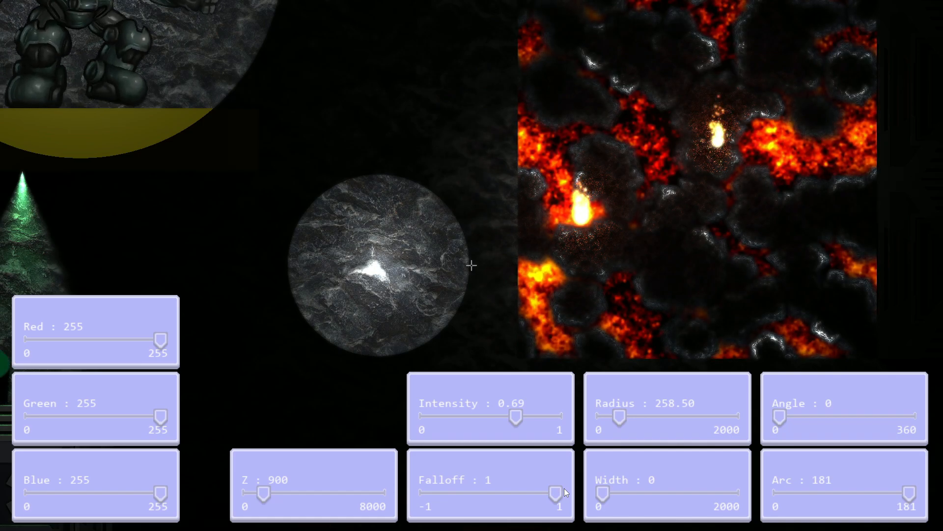
{"action": "left_click_drag", "start_coordinate": [554, 491], "coordinate": [518, 492]}
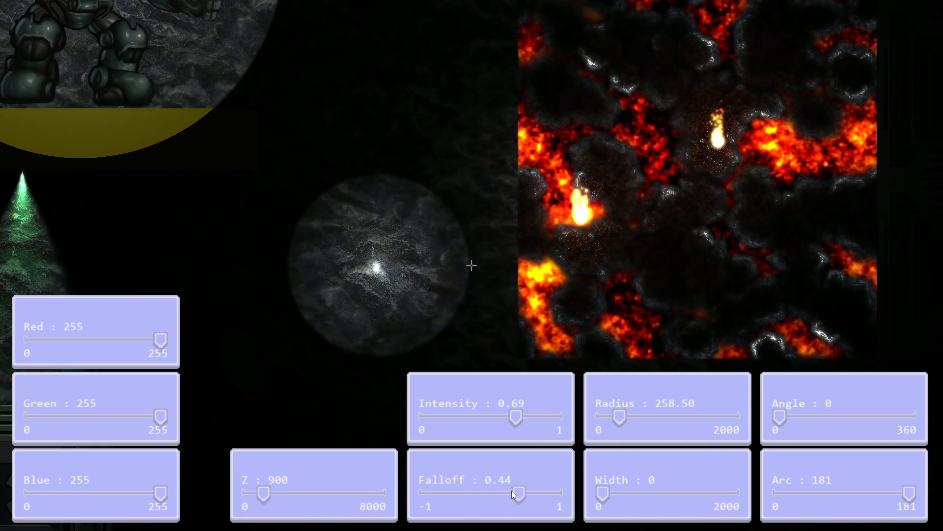
{"action": "left_click_drag", "start_coordinate": [521, 492], "coordinate": [457, 492]}
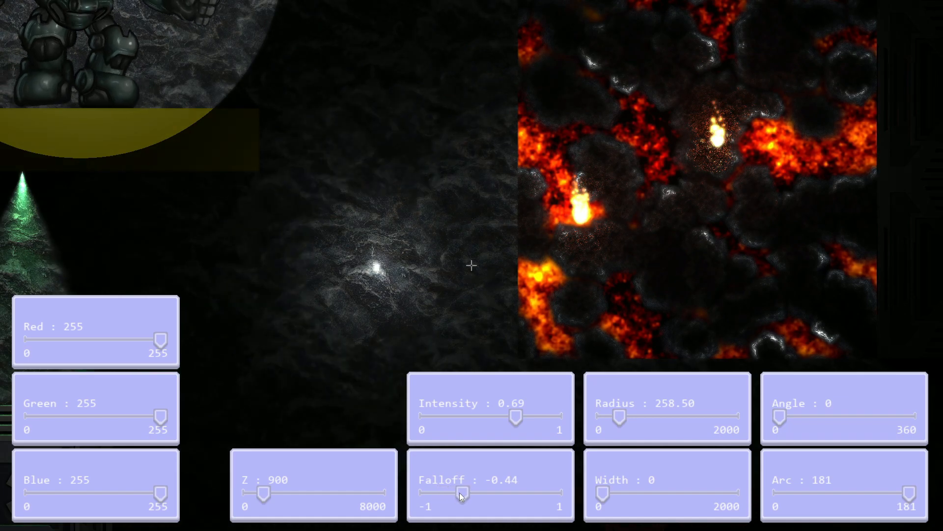
{"action": "left_click_drag", "start_coordinate": [455, 492], "coordinate": [466, 491]}
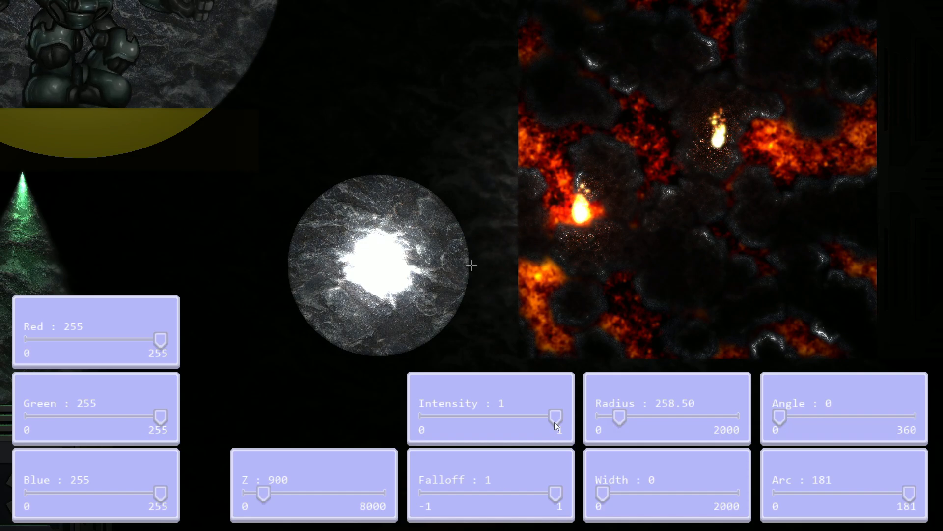
- Set the star light to intensity 0.64, falloff -1 and lower its Z height to about 570
{"action": "left_click_drag", "start_coordinate": [553, 416], "coordinate": [511, 417]}
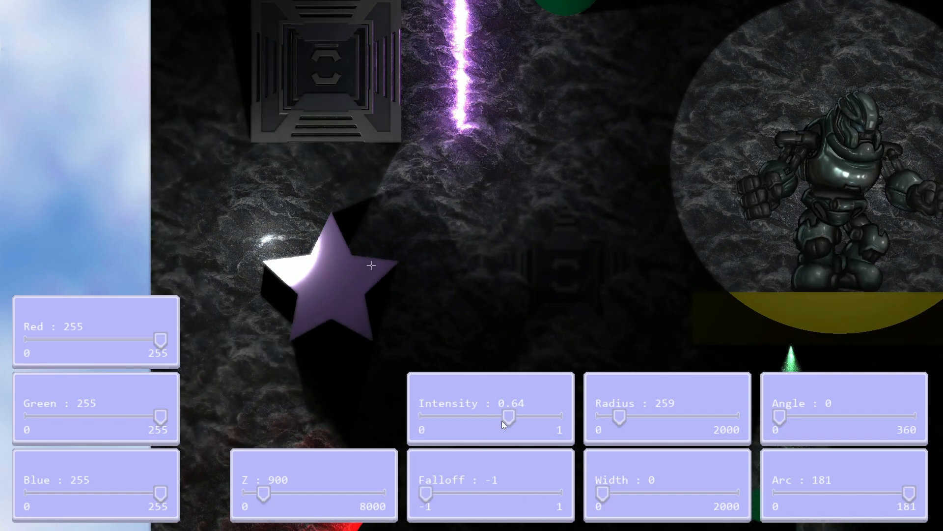
{"action": "left_click_drag", "start_coordinate": [258, 492], "coordinate": [283, 492]}
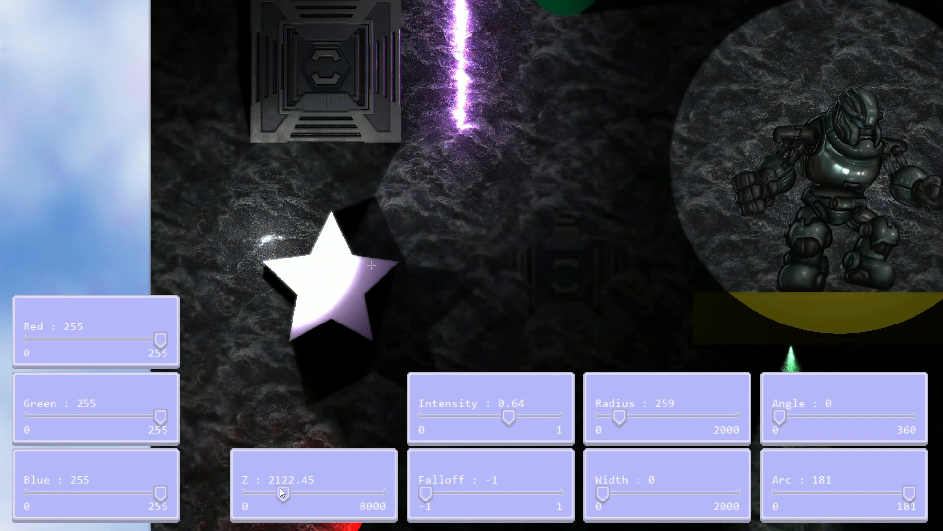
{"action": "left_click_drag", "start_coordinate": [286, 492], "coordinate": [269, 492]}
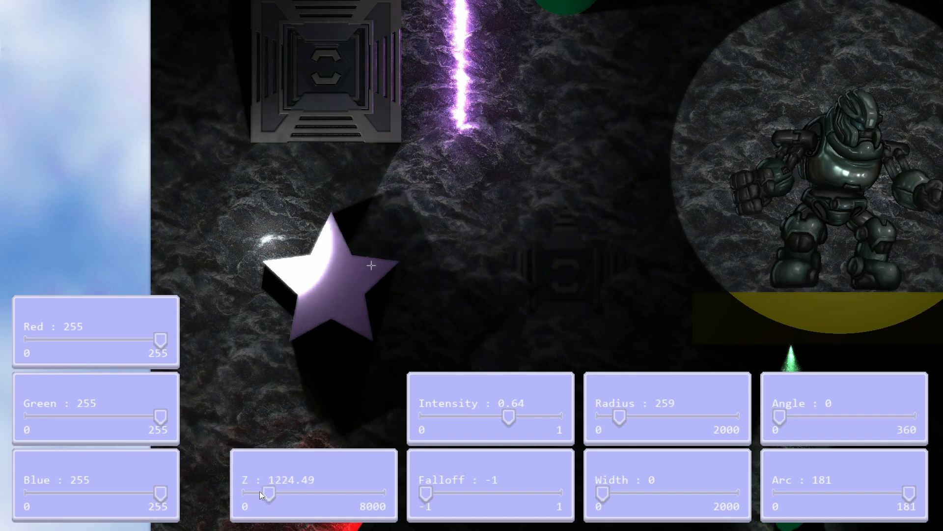
{"action": "left_click_drag", "start_coordinate": [270, 494], "coordinate": [256, 494]}
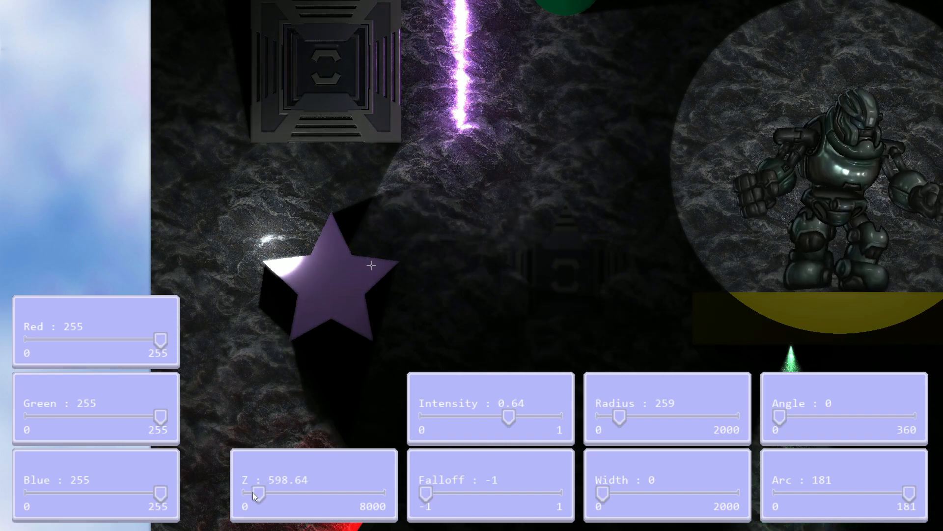
{"action": "left_click_drag", "start_coordinate": [257, 491], "coordinate": [252, 491]}
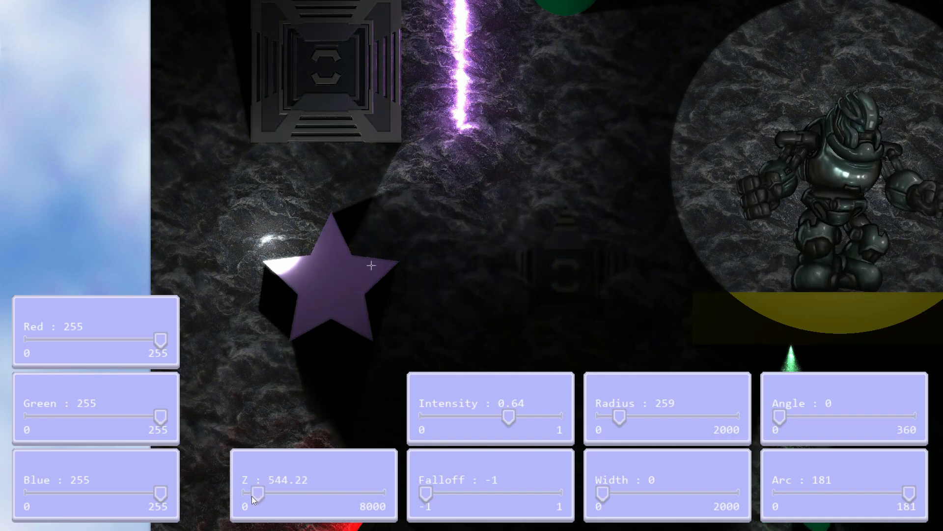
{"action": "left_click_drag", "start_coordinate": [252, 492], "coordinate": [257, 492]}
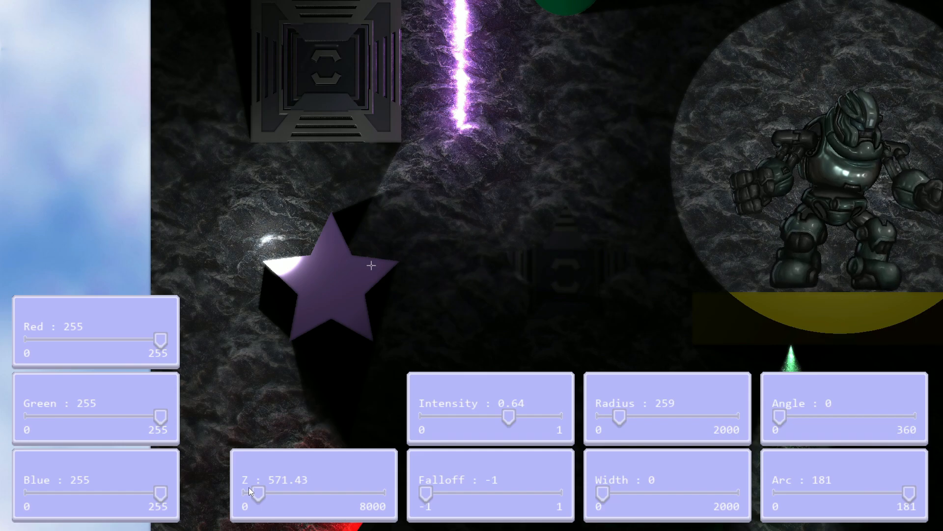
{"action": "left_click_drag", "start_coordinate": [256, 493], "coordinate": [261, 492]}
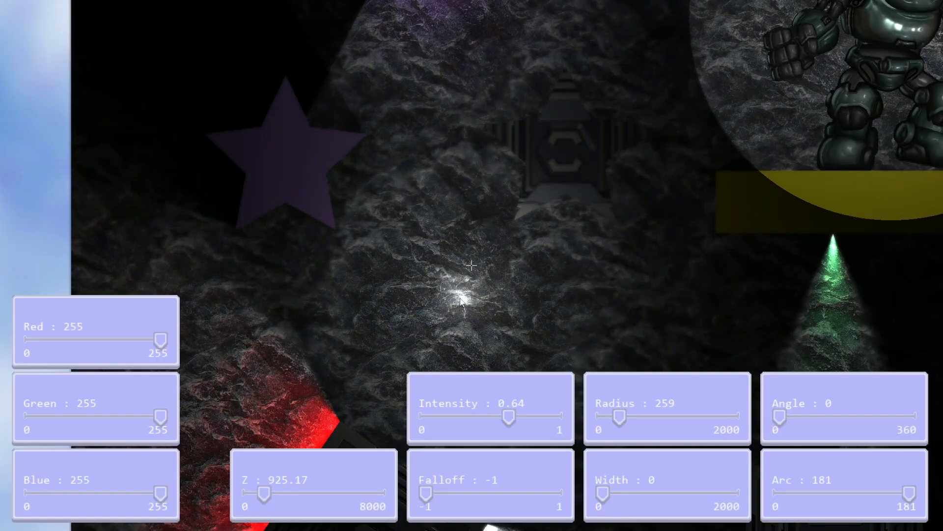
- Reshape the light into an angled beam: width 211, angle about 27, arc narrowed to 49 degrees
{"action": "left_click_drag", "start_coordinate": [601, 492], "coordinate": [625, 492]}
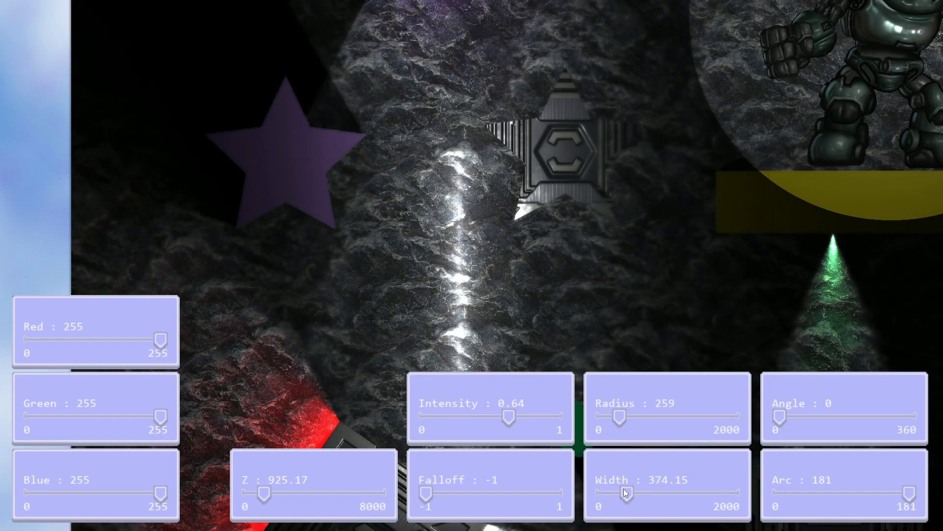
{"action": "left_click_drag", "start_coordinate": [778, 416], "coordinate": [809, 416]}
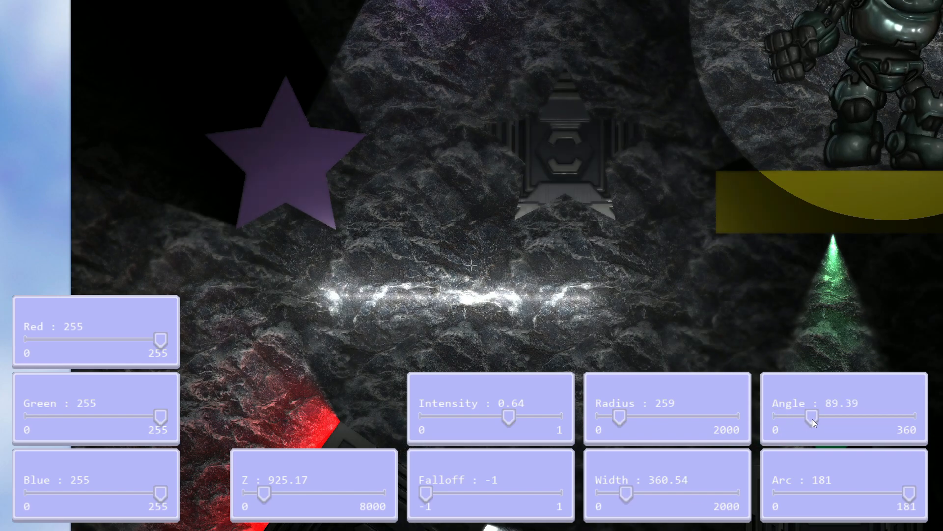
{"action": "left_click_drag", "start_coordinate": [812, 417], "coordinate": [806, 418]}
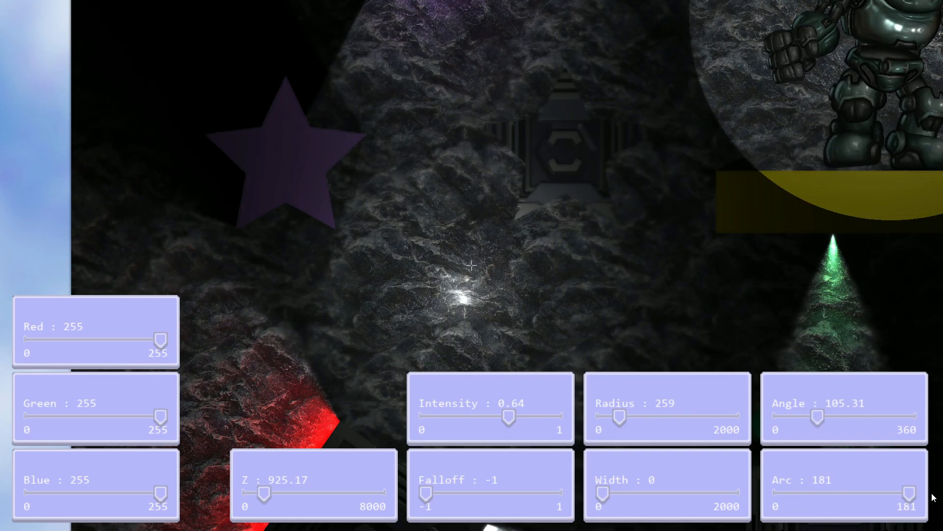
{"action": "left_click_drag", "start_coordinate": [908, 493], "coordinate": [912, 493]}
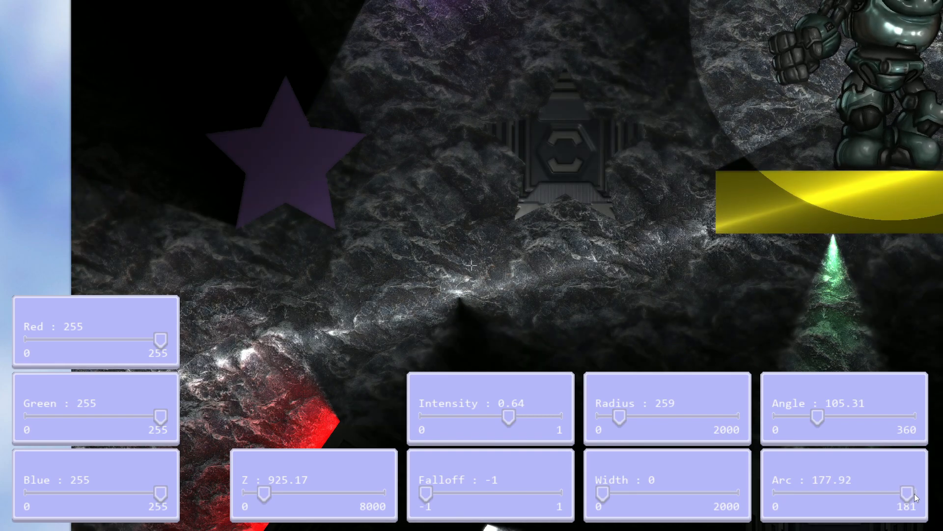
{"action": "left_click_drag", "start_coordinate": [907, 493], "coordinate": [912, 492]}
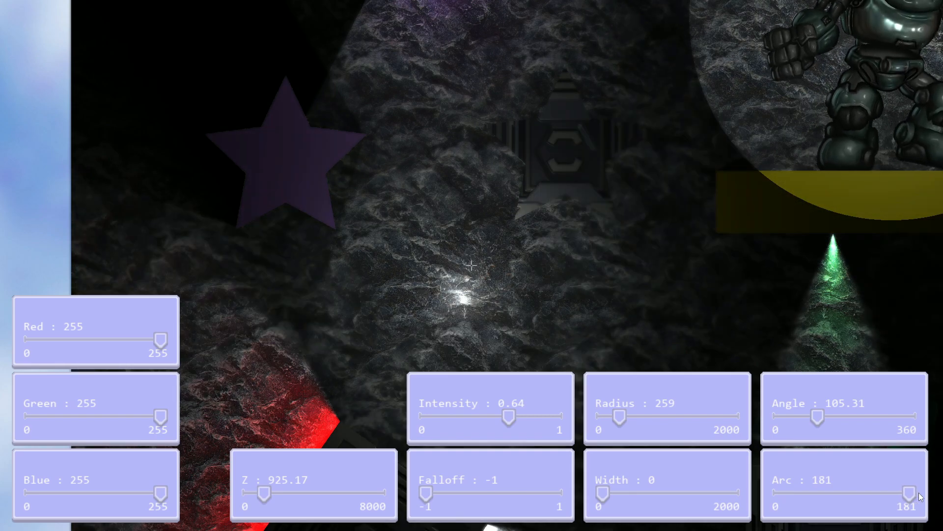
{"action": "left_click_drag", "start_coordinate": [909, 492], "coordinate": [819, 492]}
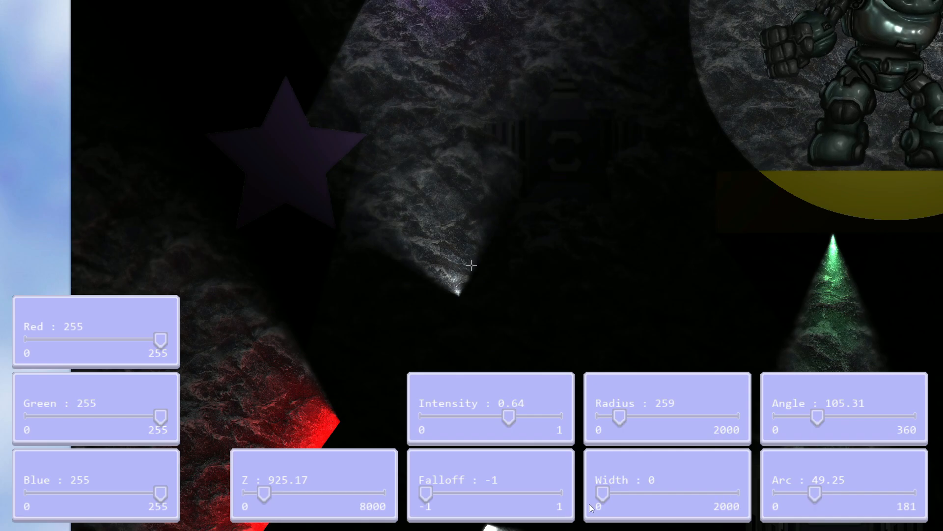
{"action": "left_click_drag", "start_coordinate": [601, 492], "coordinate": [610, 492]}
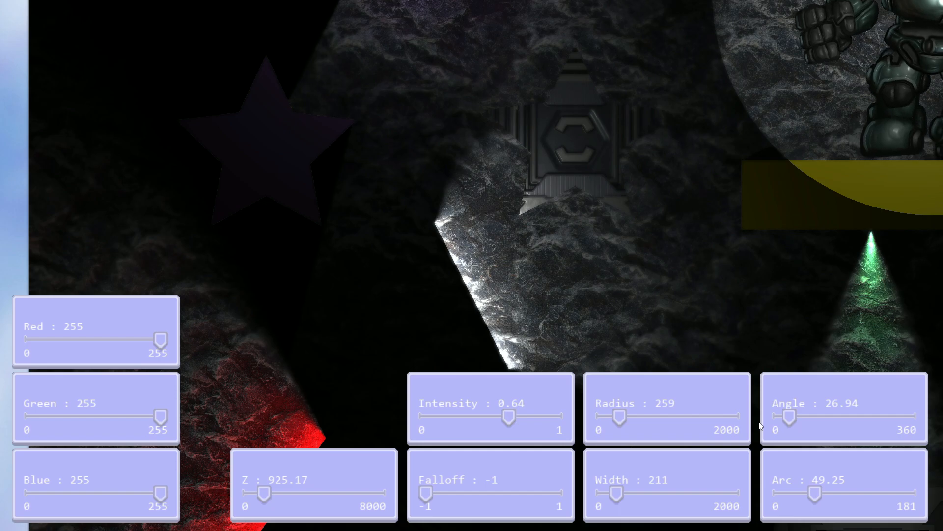
- Lower the green channel to tint the beam a deep purple
{"action": "left_click_drag", "start_coordinate": [161, 416], "coordinate": [87, 417]}
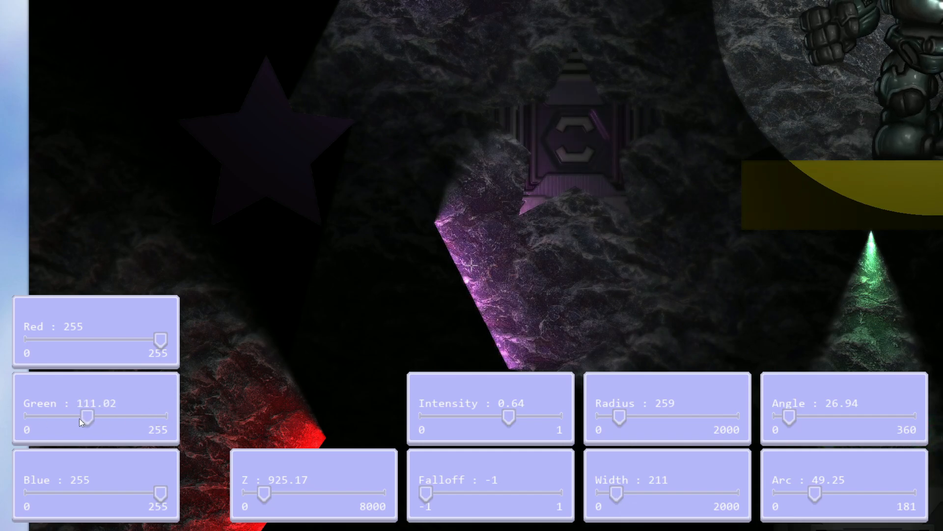
{"action": "left_click_drag", "start_coordinate": [87, 417], "coordinate": [66, 417]}
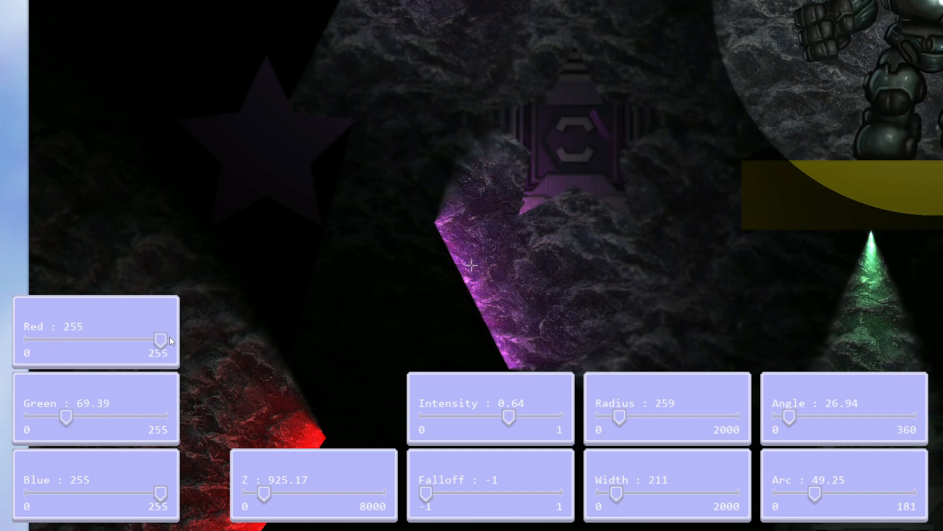
{"action": "left_click_drag", "start_coordinate": [65, 417], "coordinate": [28, 417]}
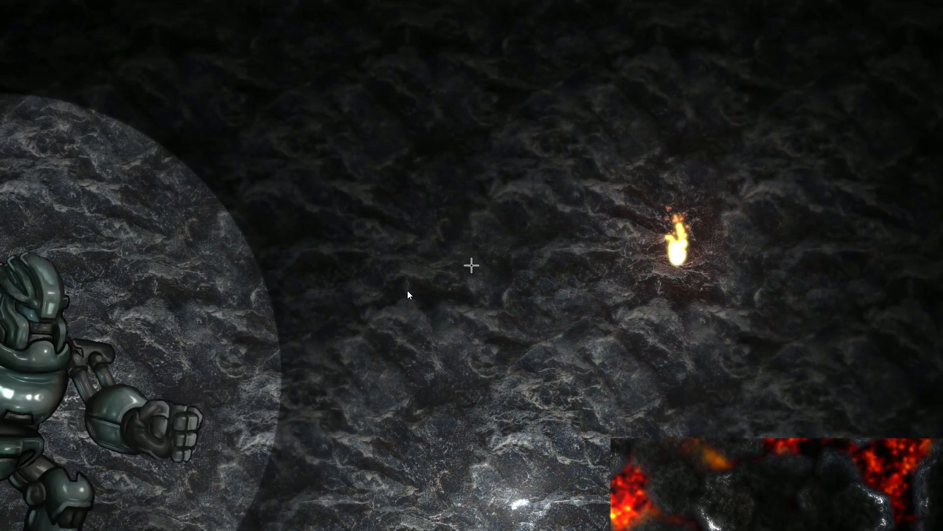
{"action": "key", "text": "f2"}
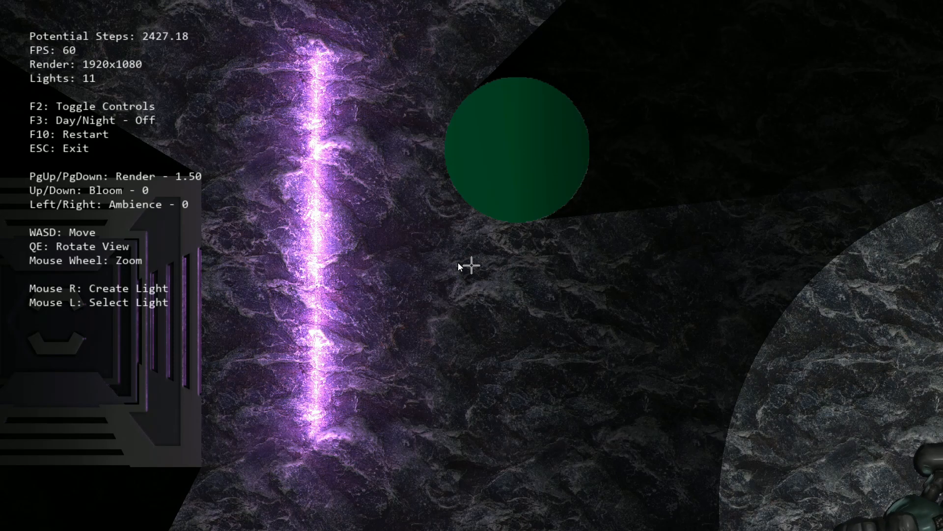
- Raise bloom to 4, drop it back to 0, then raise it to 4 again over the new rock light
{"action": "key", "text": "Up"}
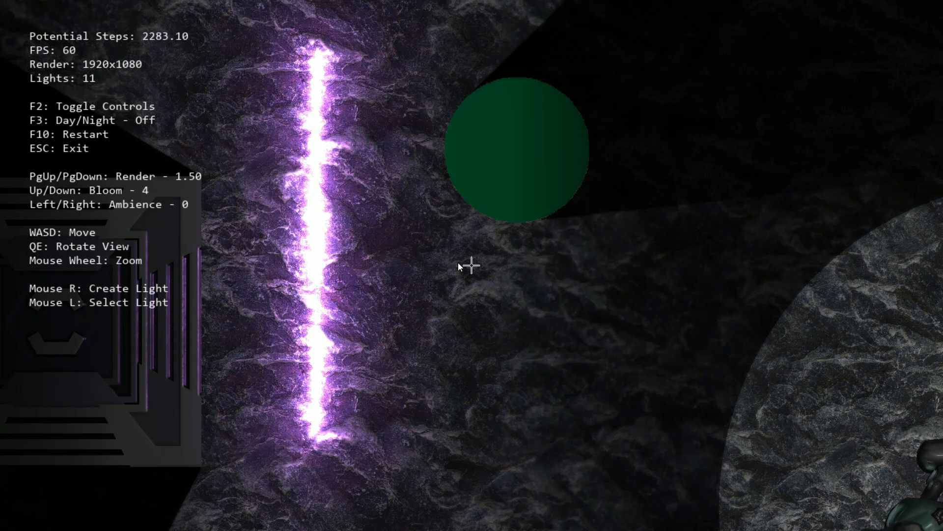
{"action": "key", "text": "Down"}
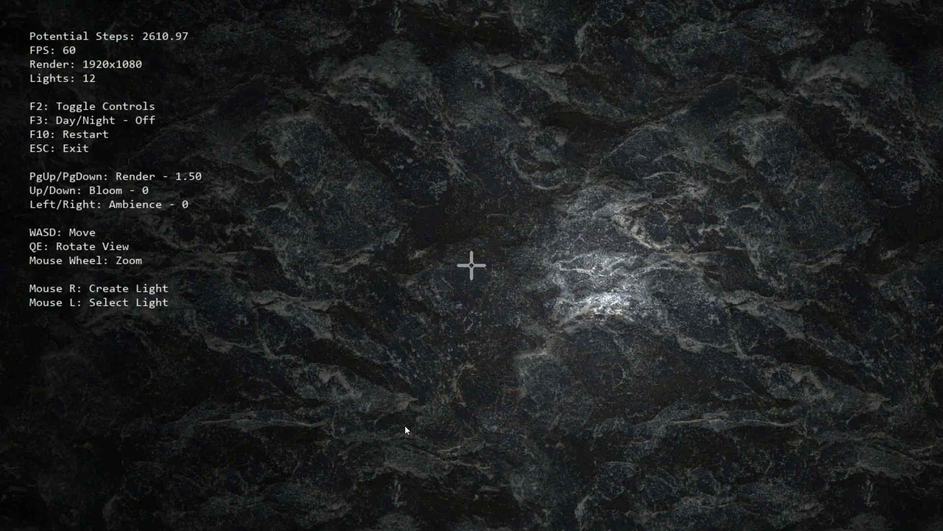
{"action": "key", "text": "Up"}
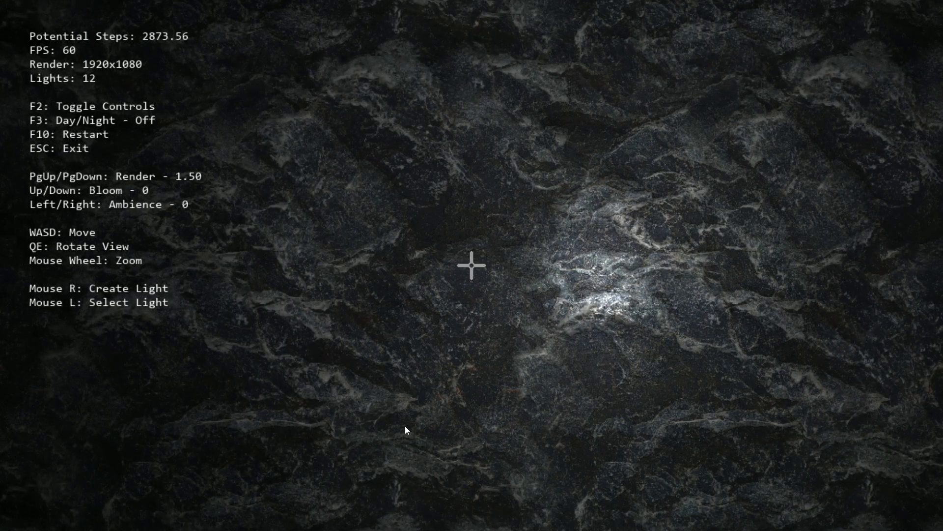
{"action": "key", "text": "up"}
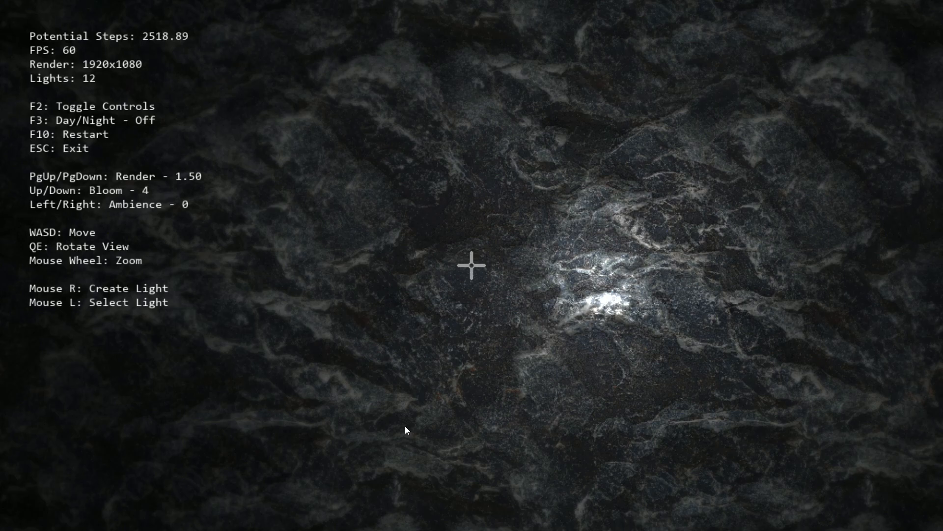